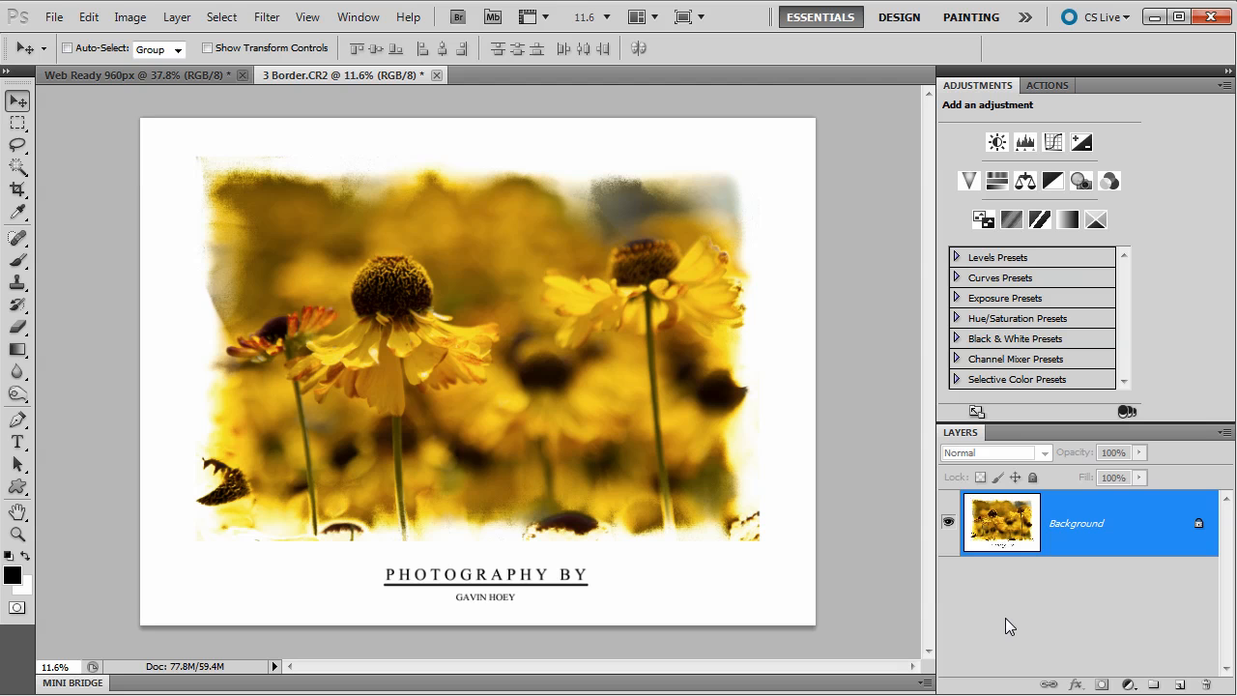
pyautogui.moveTo(577, 417)
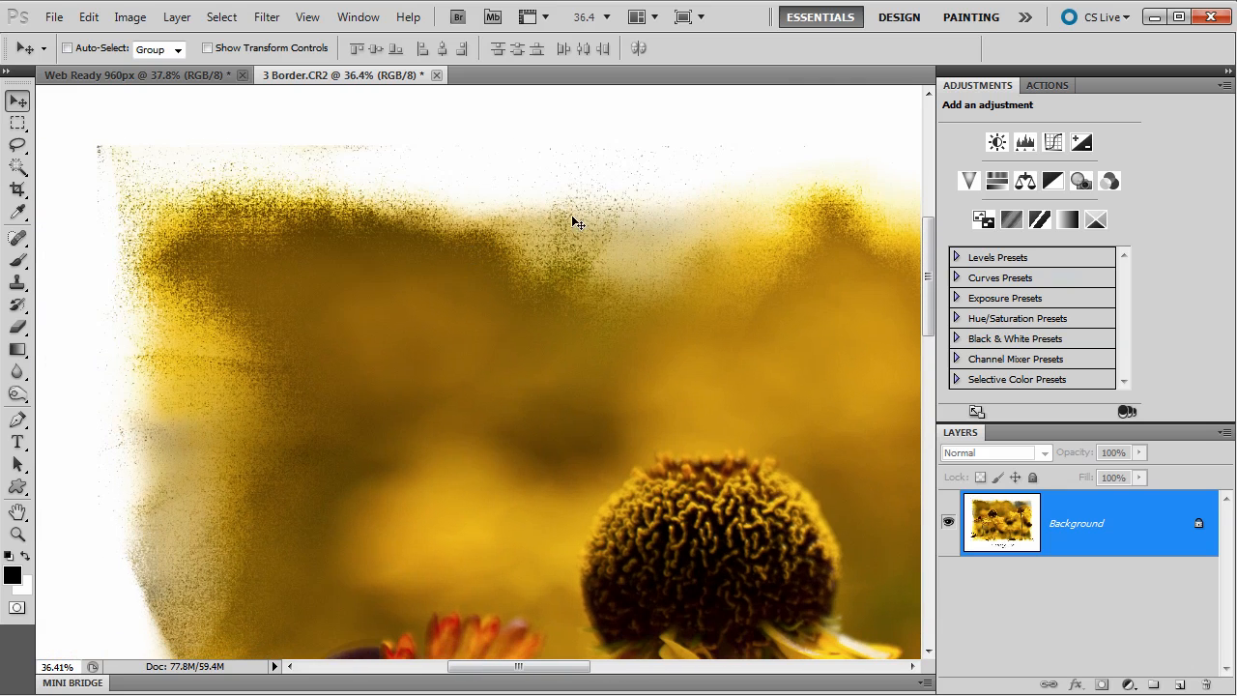
pyautogui.moveTo(229, 200)
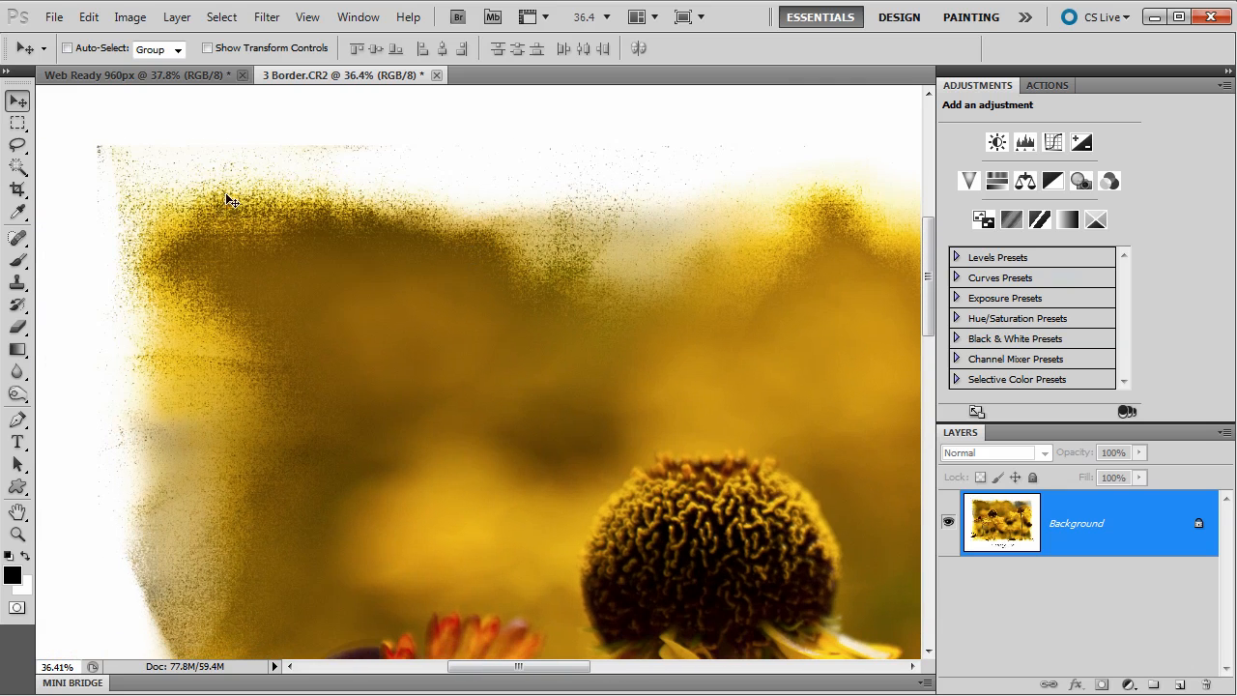
pyautogui.moveTo(205, 185)
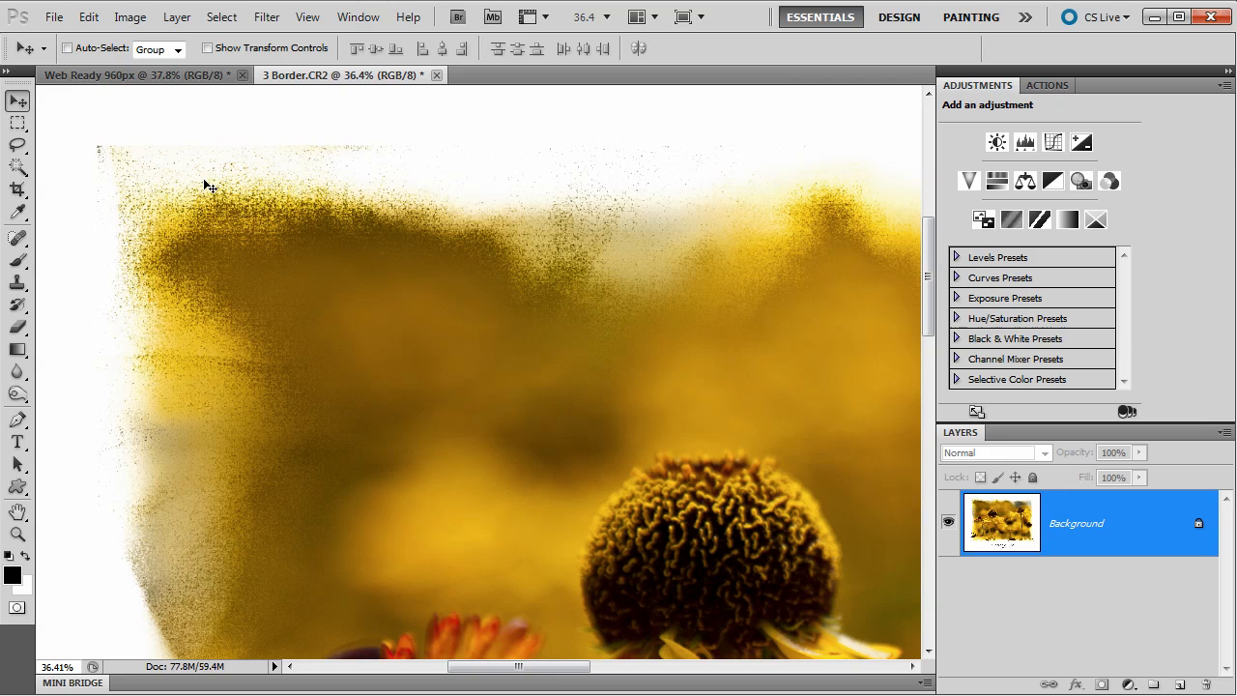
pyautogui.moveTo(625, 232)
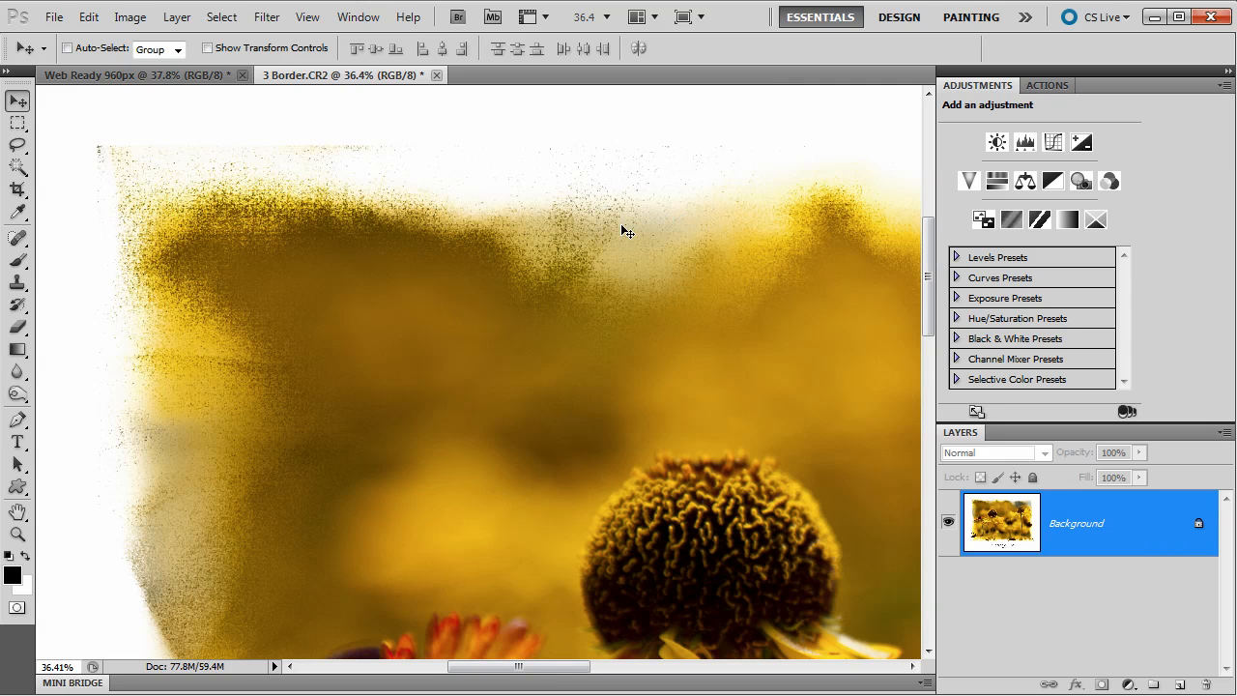
pyautogui.moveTo(546, 257)
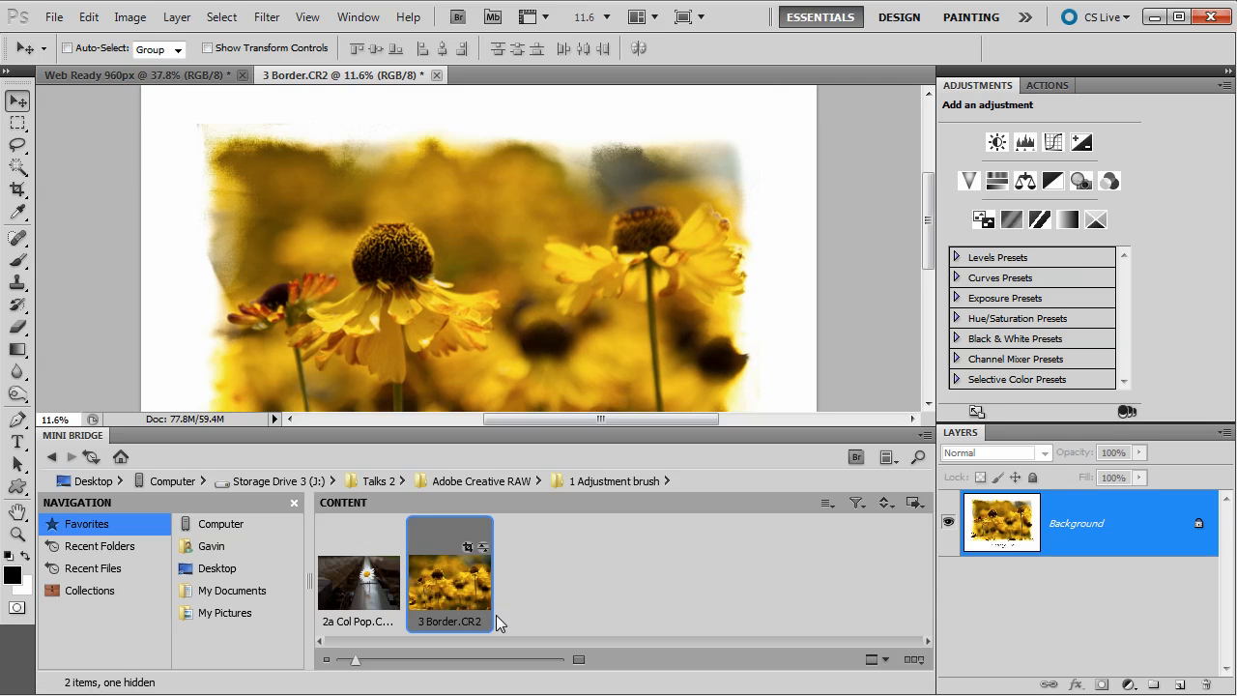
pyautogui.moveTo(461, 614)
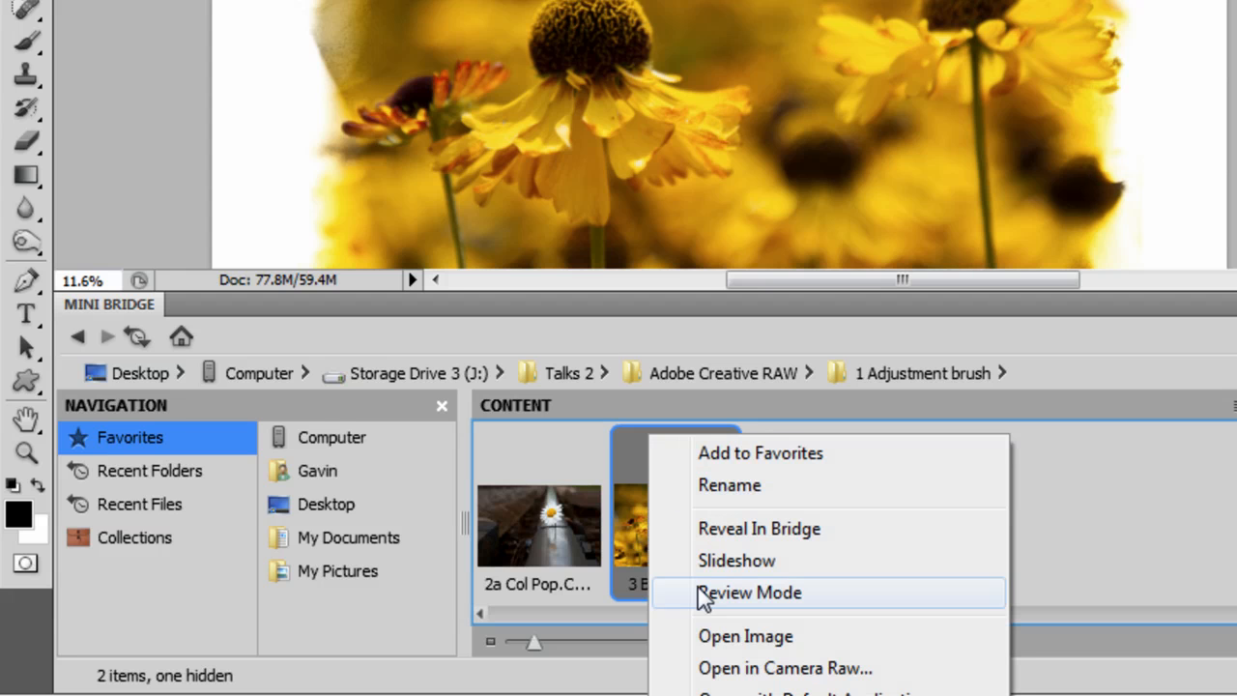
pyautogui.moveTo(763, 668)
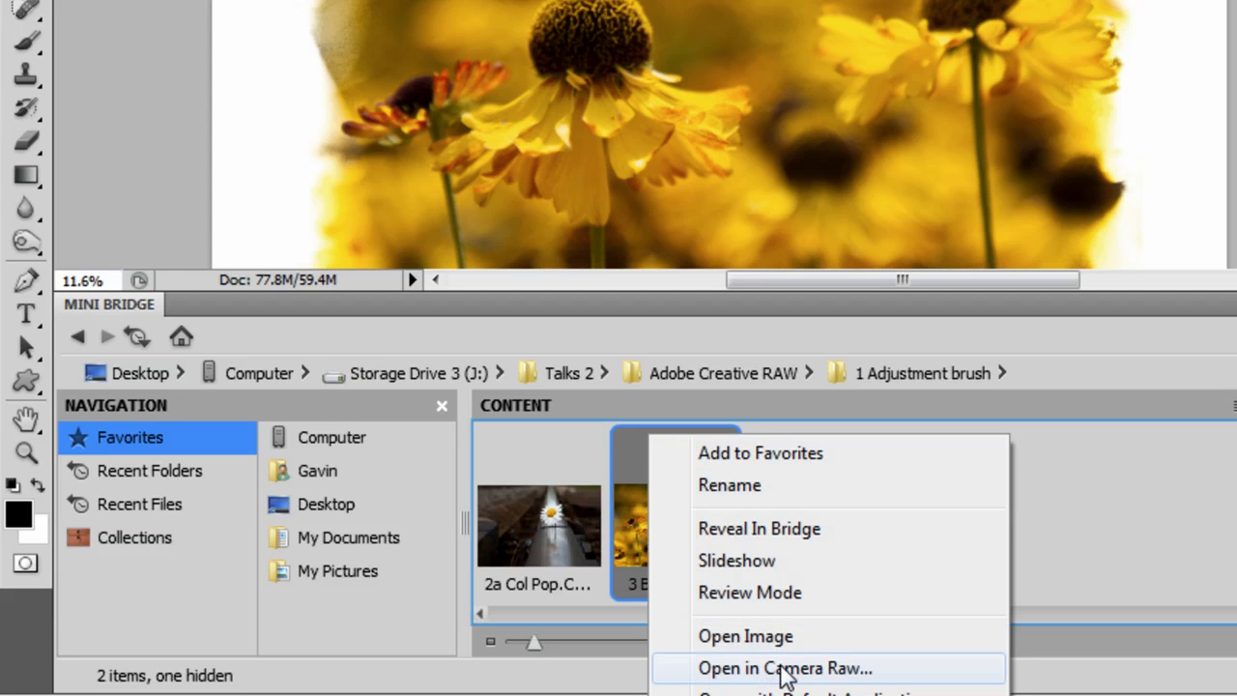
# Open 3 Border.CR2 from Mini Bridge in Camera Raw.
pyautogui.click(775, 667)
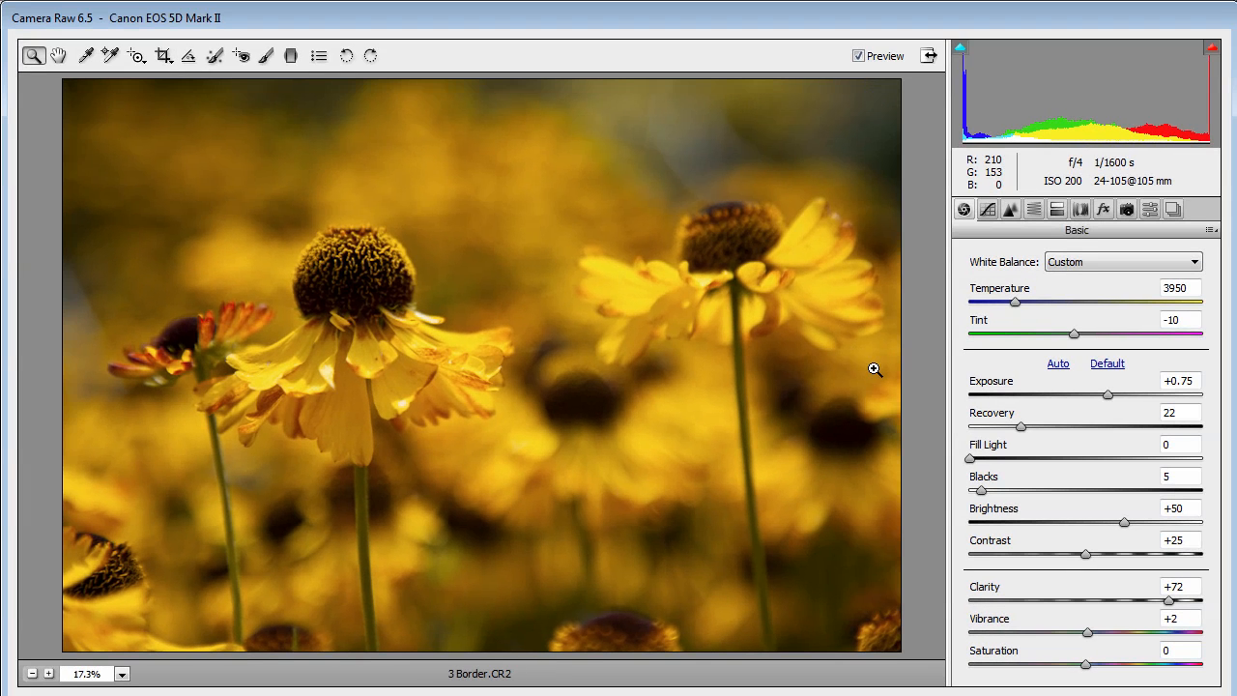
pyautogui.moveTo(461, 95)
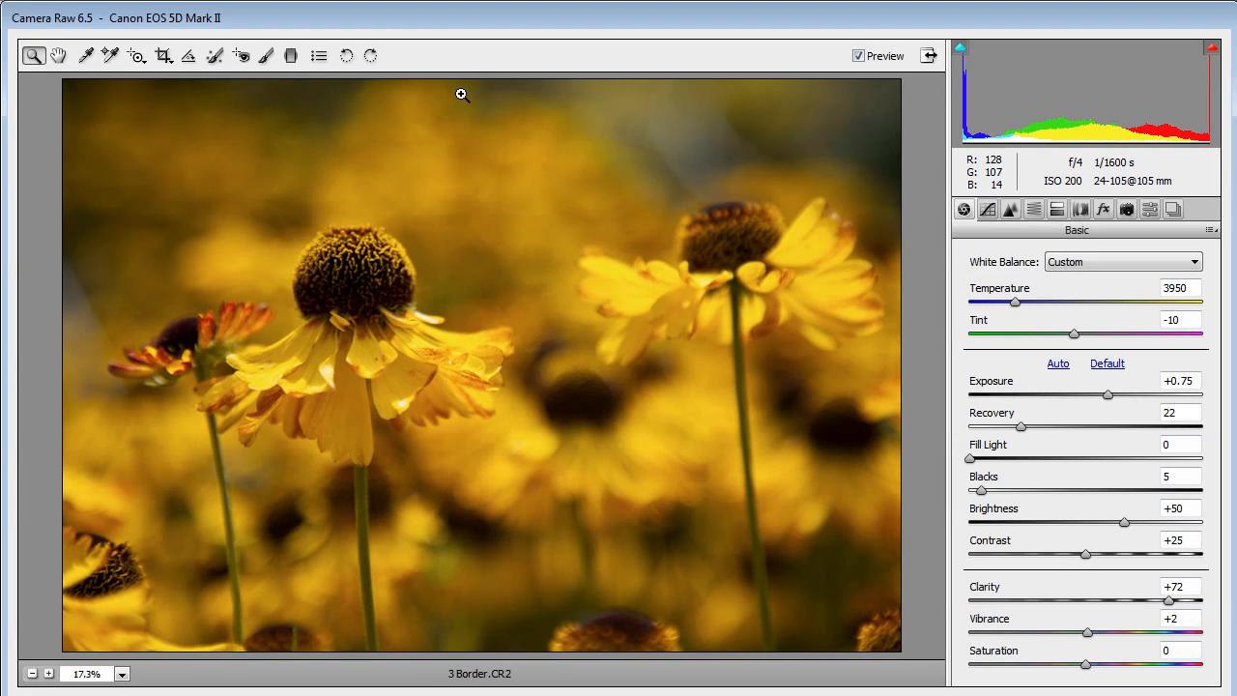
pyautogui.moveTo(488, 64)
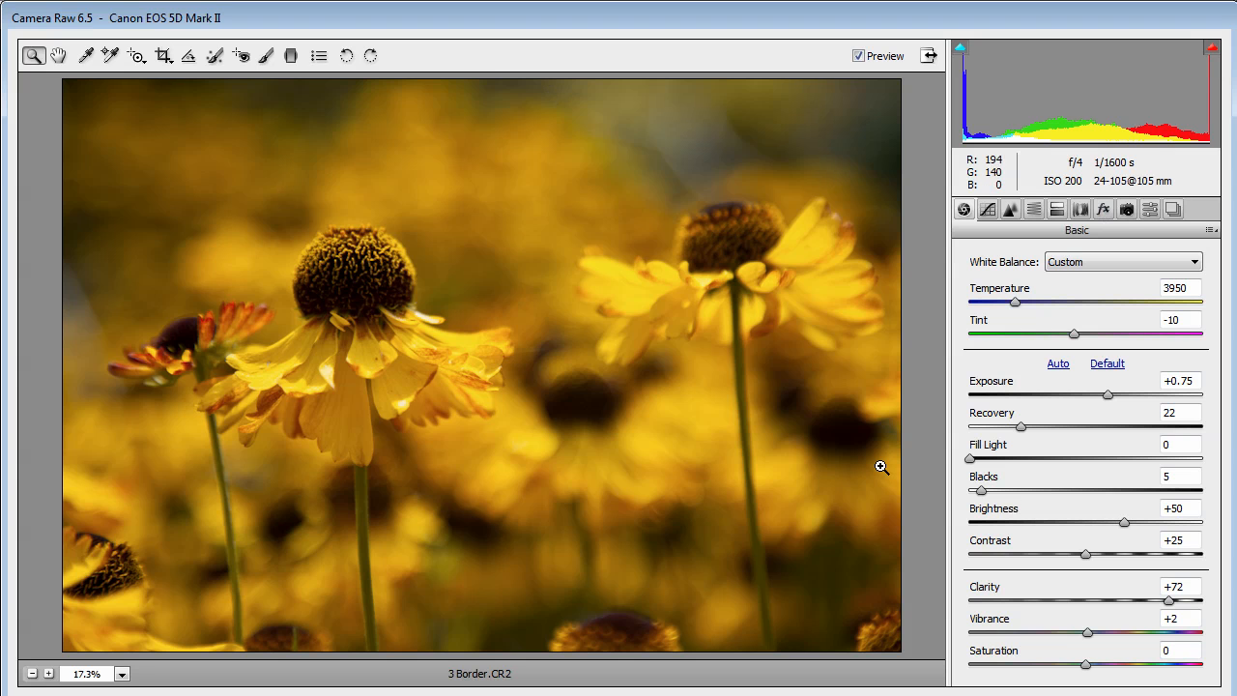
pyautogui.click(265, 59)
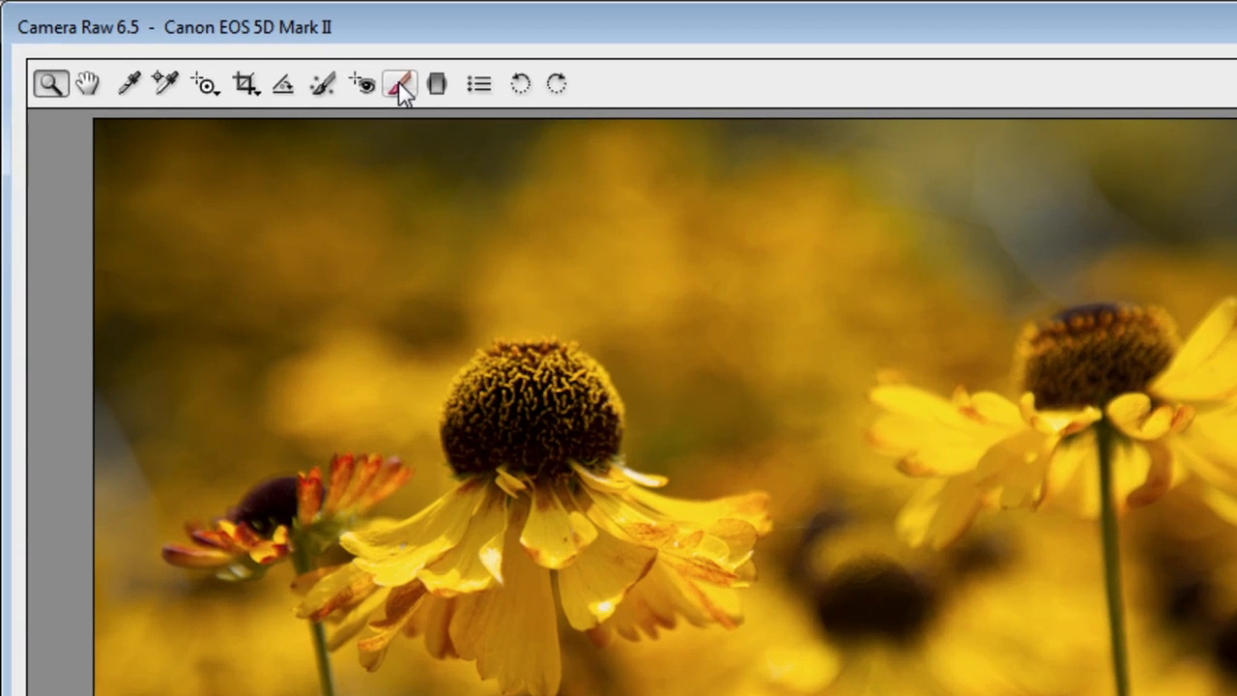
# Set the Adjustment Brush to Exposure +2.00, Size 5, and Feather 100.
pyautogui.click(398, 85)
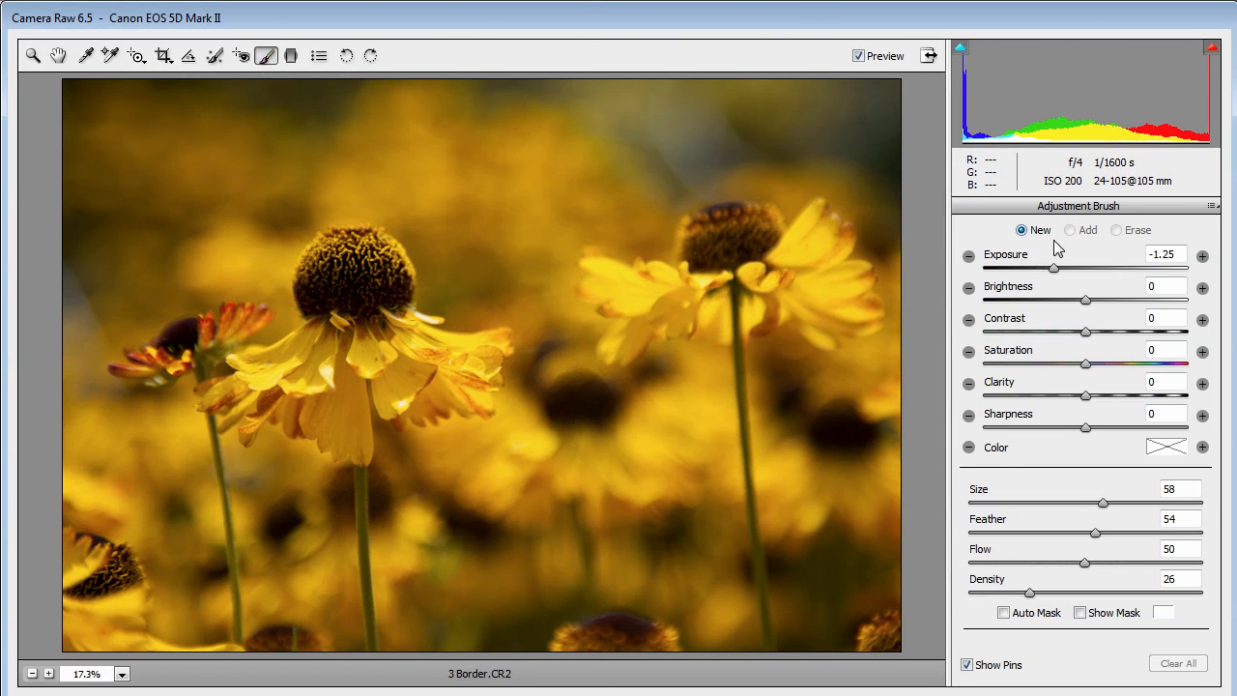
pyautogui.moveTo(1123, 265)
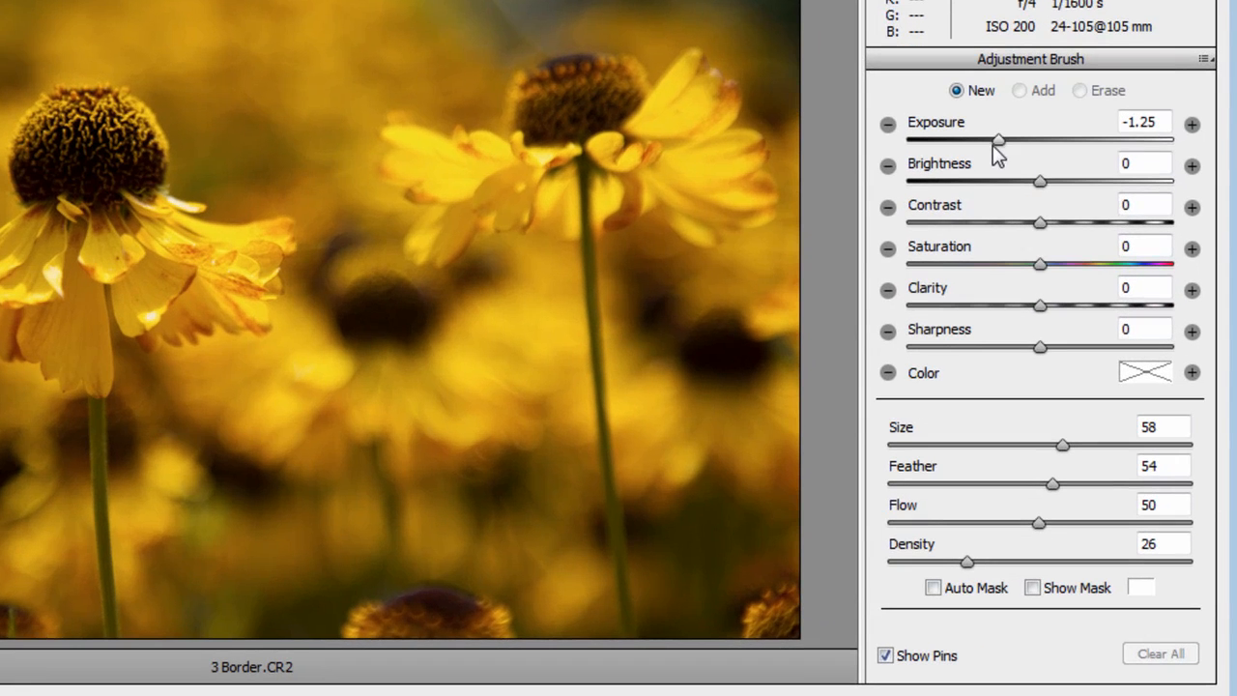
pyautogui.moveTo(1000, 139); pyautogui.dragTo(1052, 139)
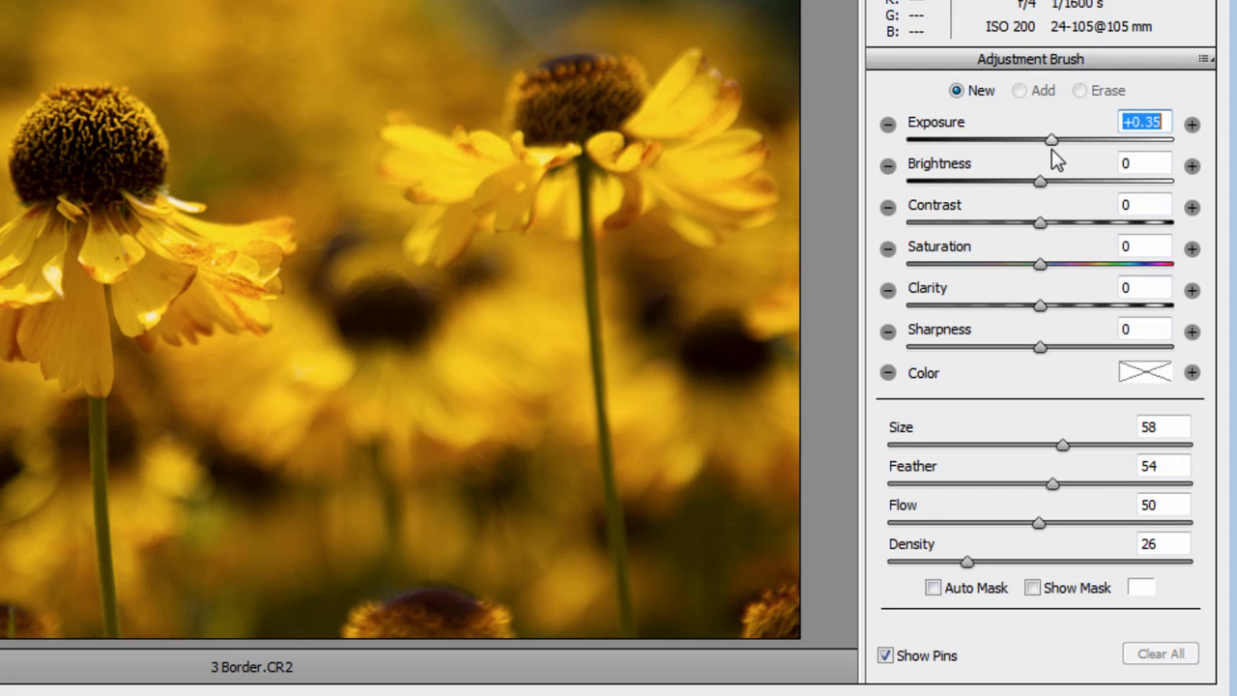
pyautogui.click(1191, 125)
pyautogui.write('+2')
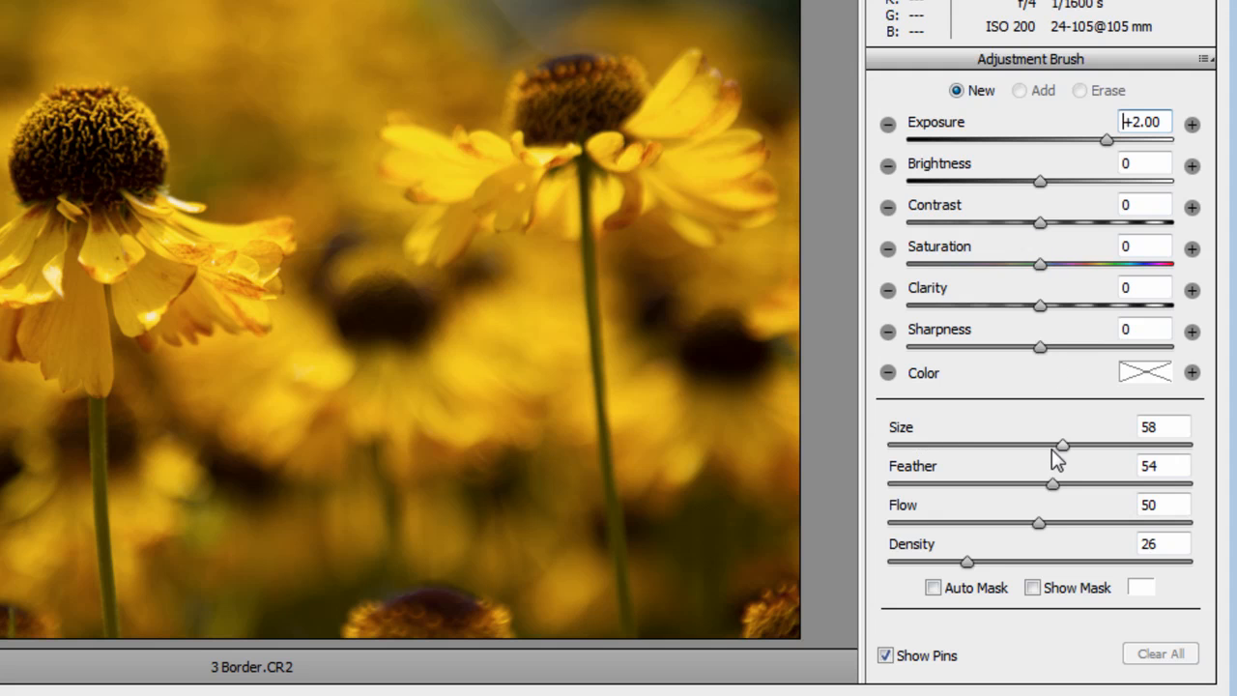
pyautogui.click(1153, 428)
pyautogui.write('5')
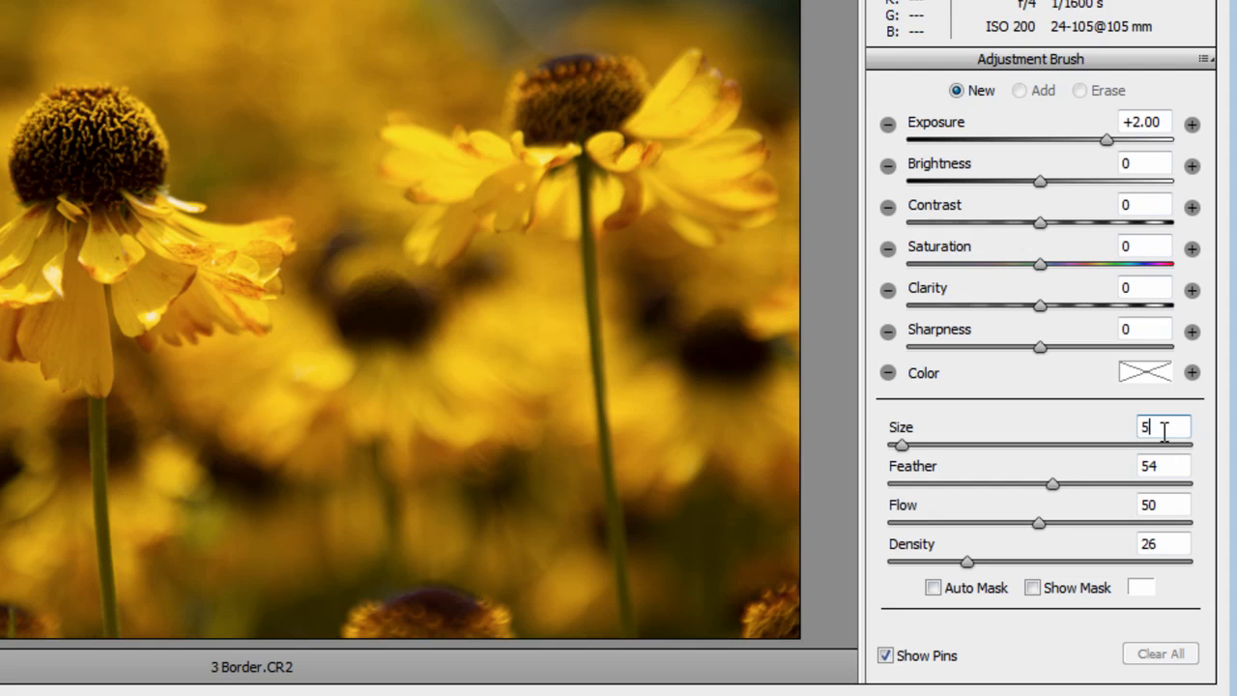
pyautogui.moveTo(1061, 518)
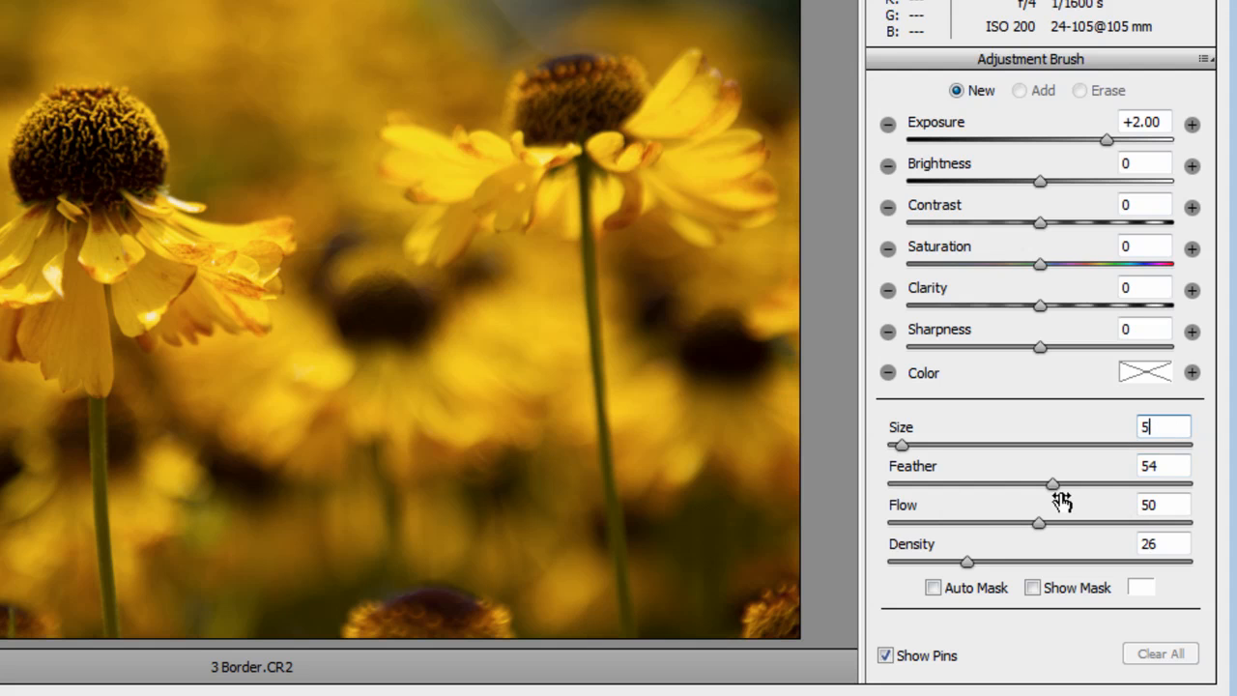
pyautogui.moveTo(1052, 484); pyautogui.dragTo(1191, 484)
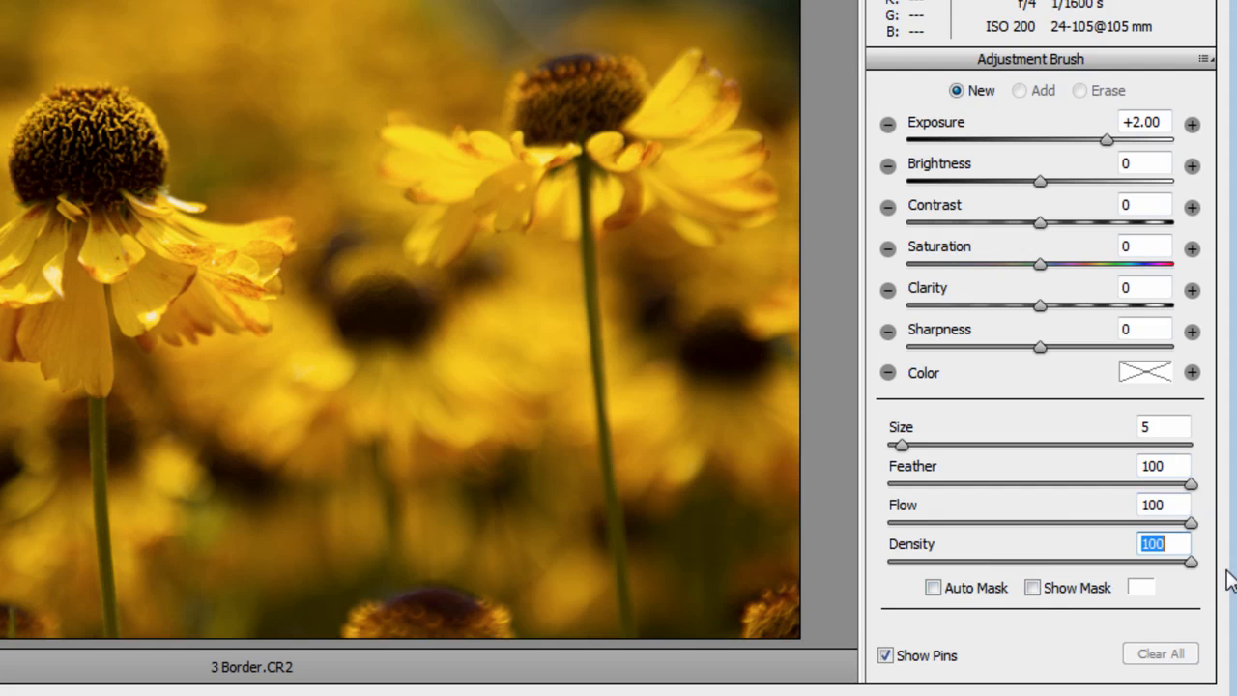
pyautogui.moveTo(981, 632)
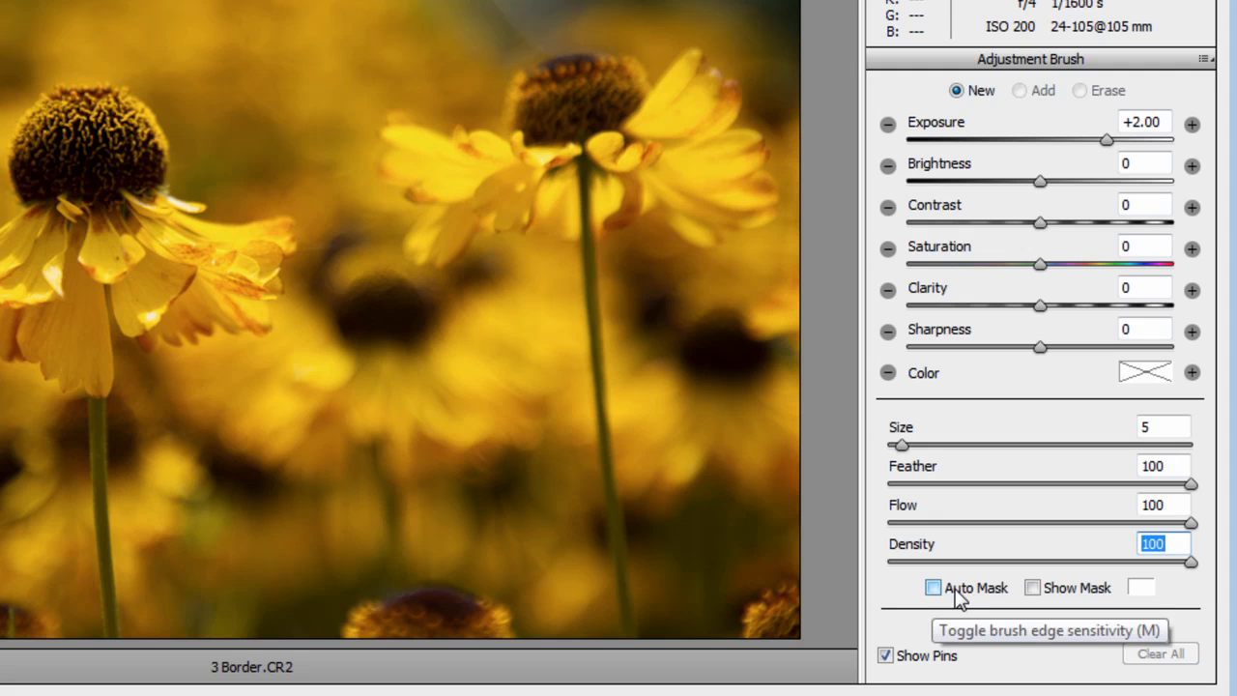
pyautogui.moveTo(970, 517)
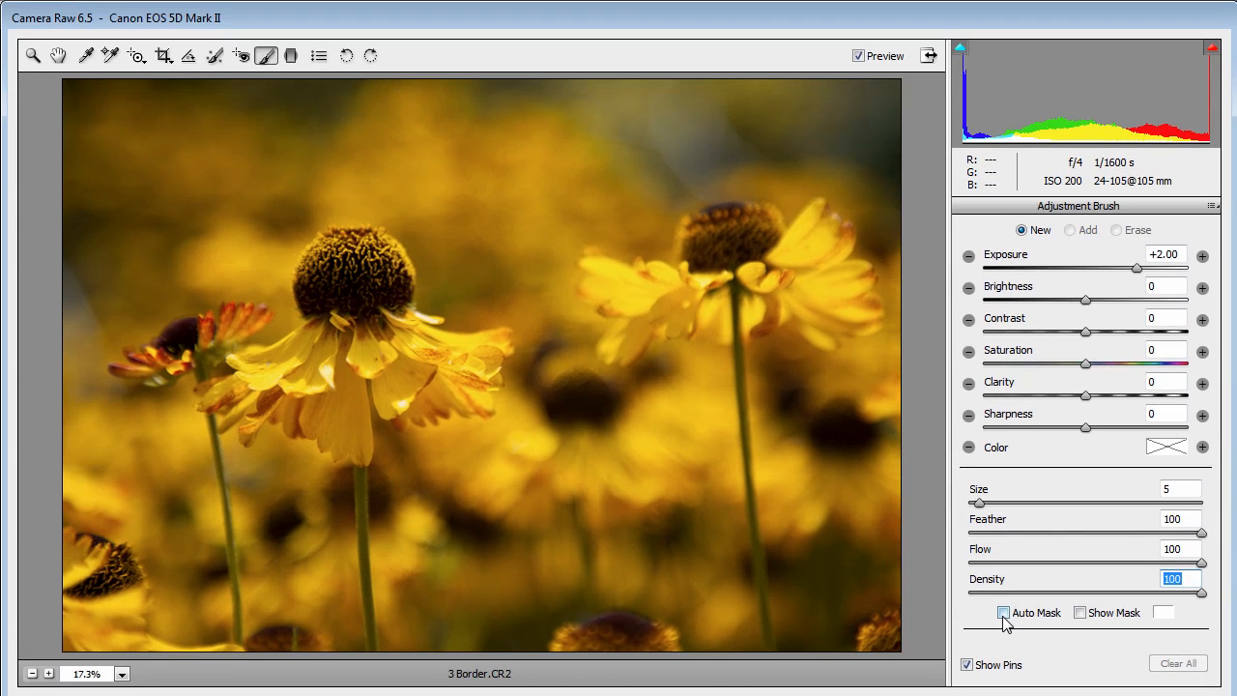
# Enable Auto Mask and paint +2.00 exposure strokes along the photo's outer edges.
pyautogui.click(1004, 612)
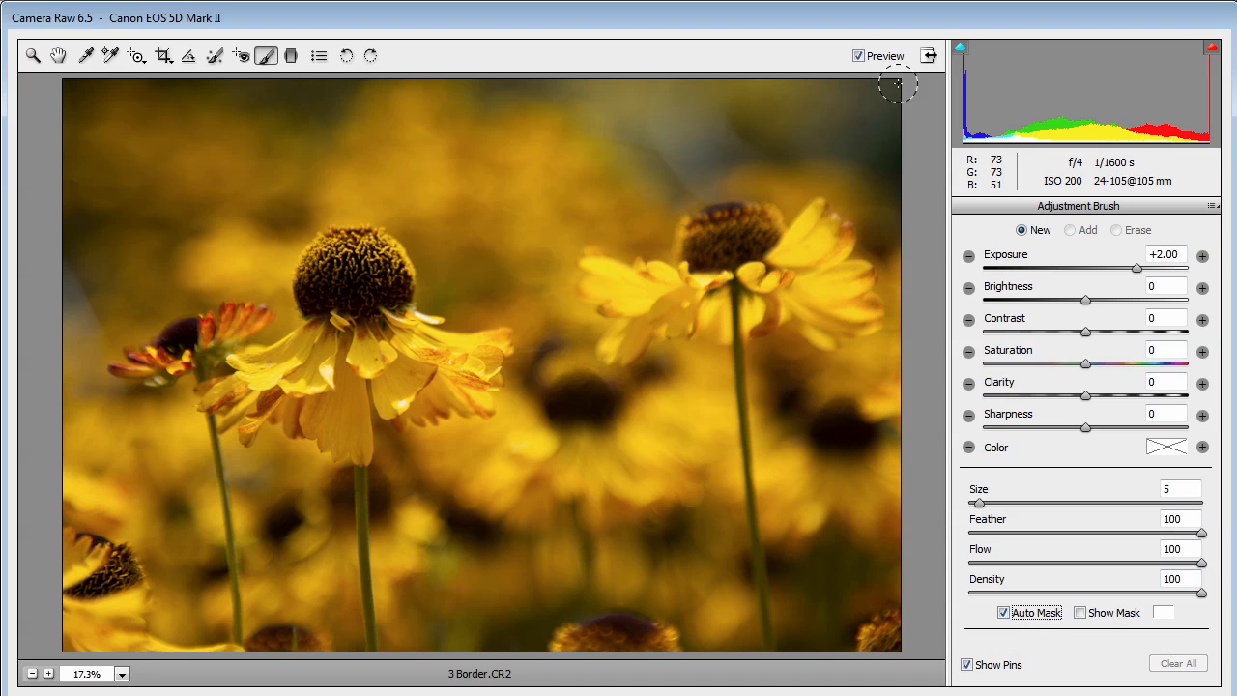
pyautogui.click(1071, 230)
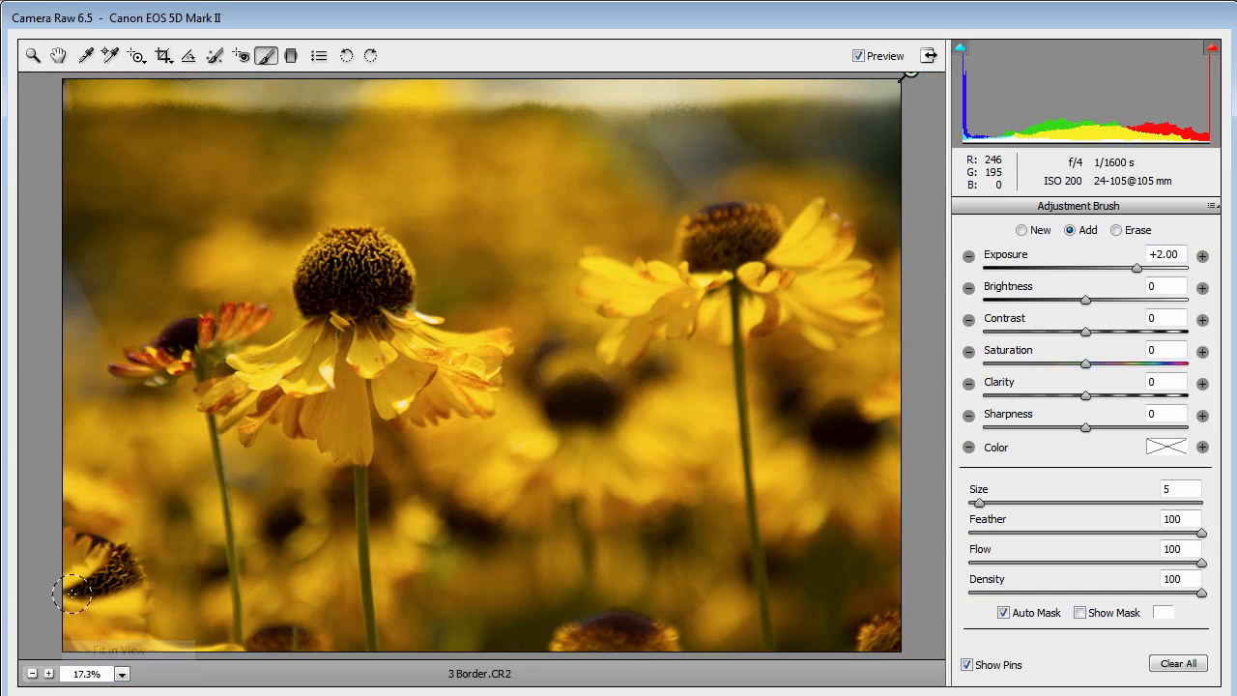
pyautogui.moveTo(73, 594); pyautogui.dragTo(62, 401)
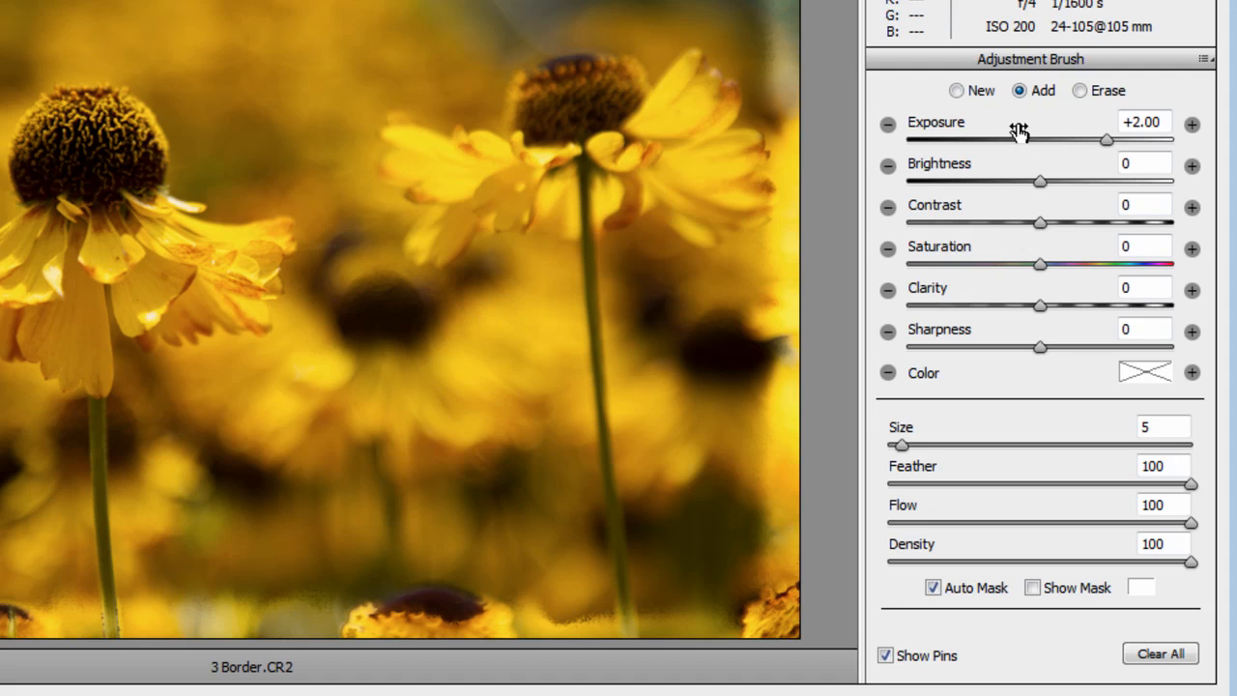
pyautogui.moveTo(956, 90)
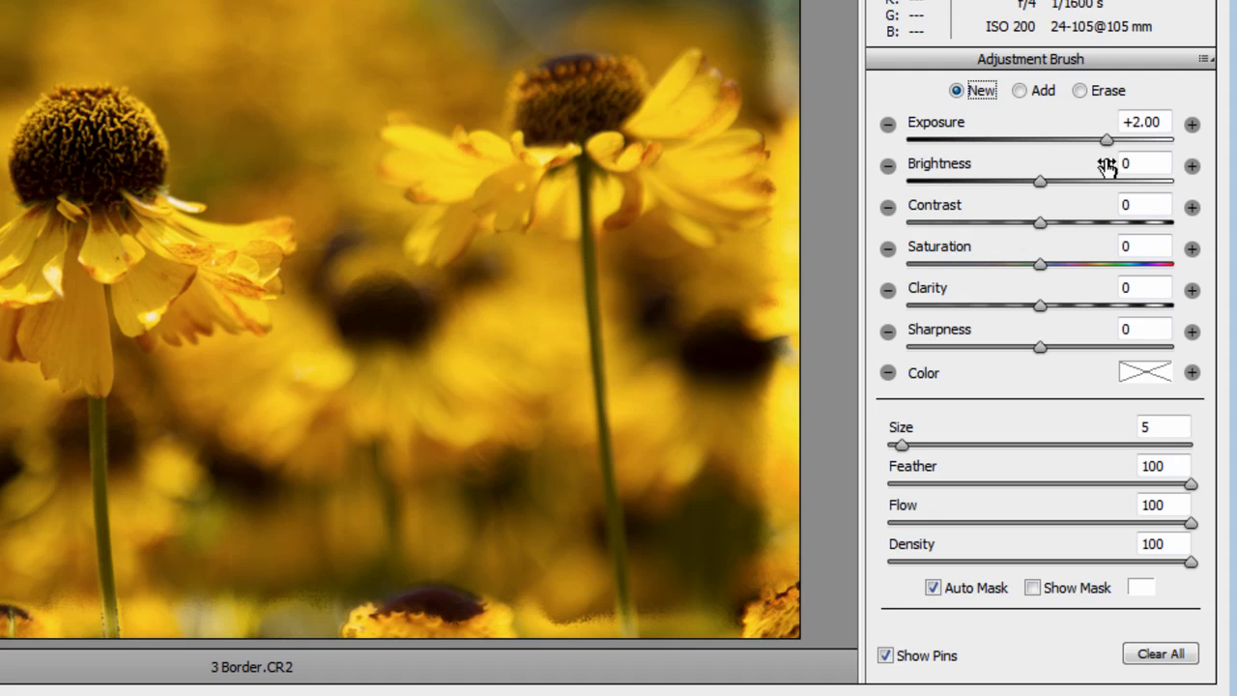
# Add a new +3.00 exposure, size 15 adjustment painted along the left, top and bottom edges.
pyautogui.click(1144, 121)
pyautogui.write('+3')
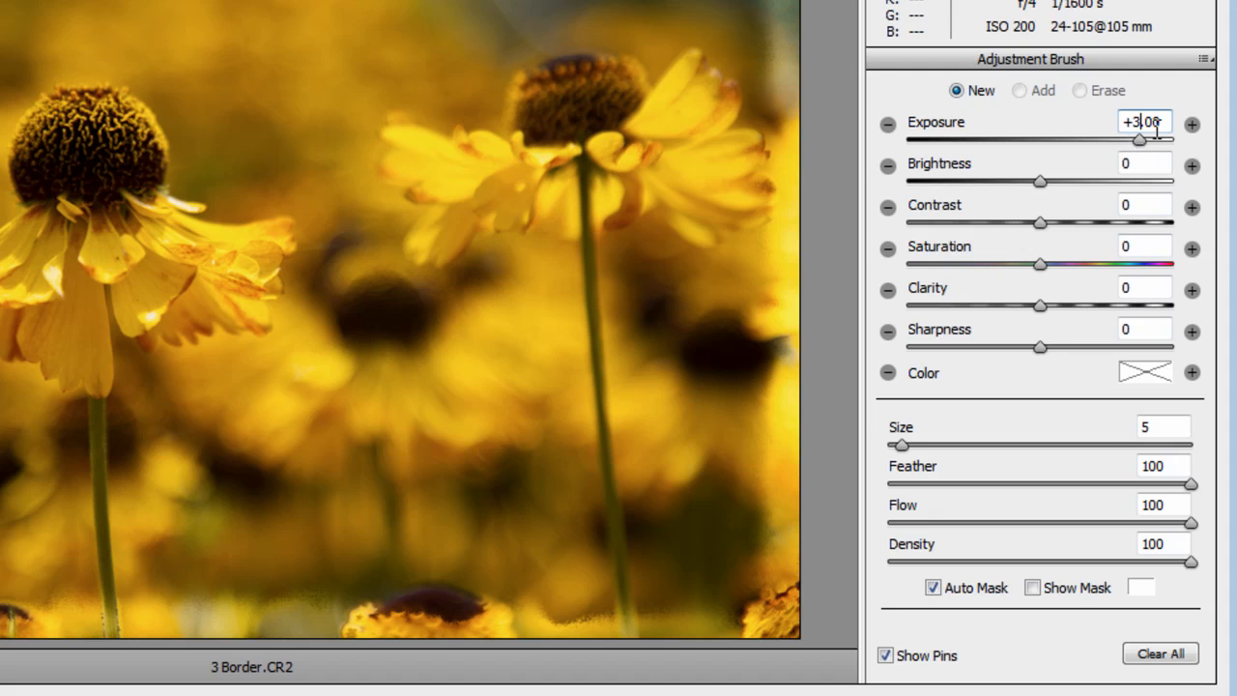
pyautogui.click(1152, 427)
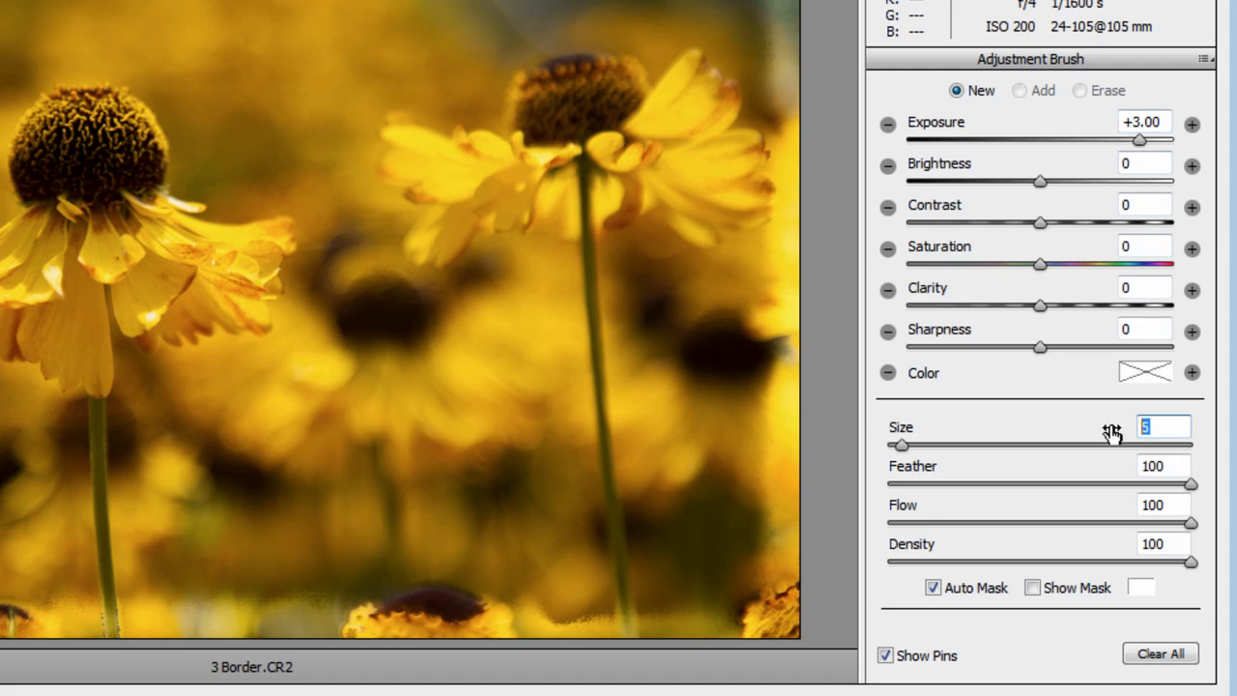
pyautogui.moveTo(1107, 435)
pyautogui.write('15')
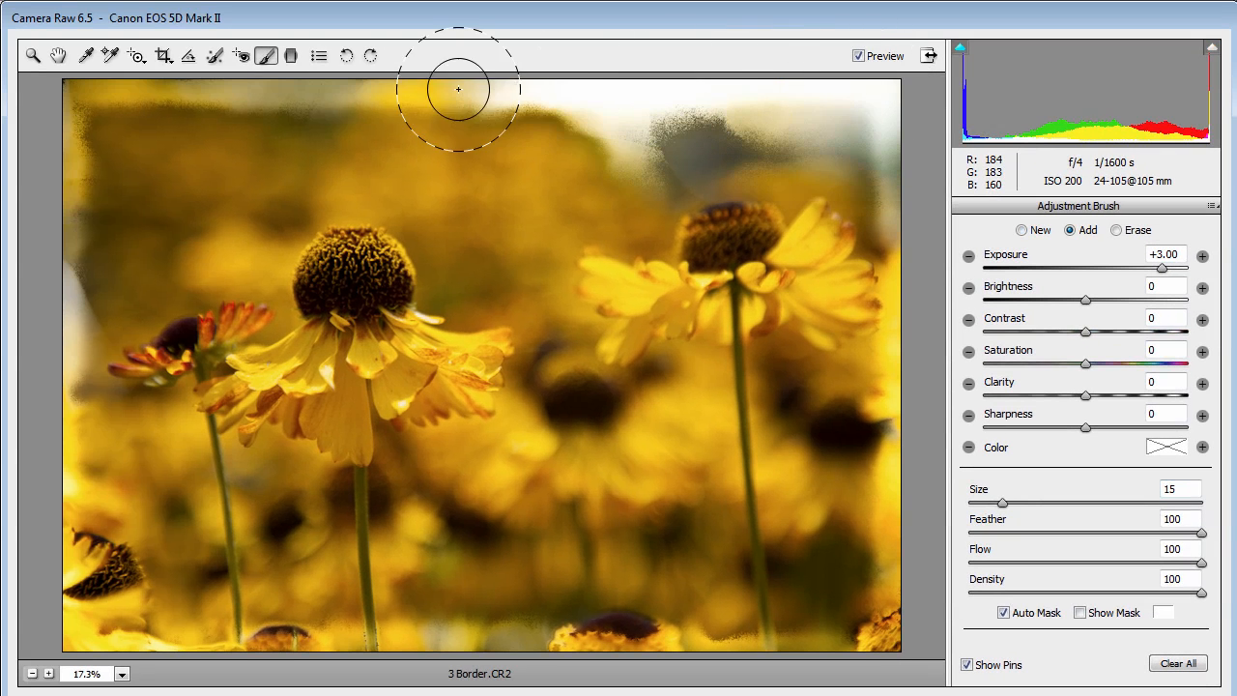
pyautogui.moveTo(458, 89); pyautogui.dragTo(65, 404)
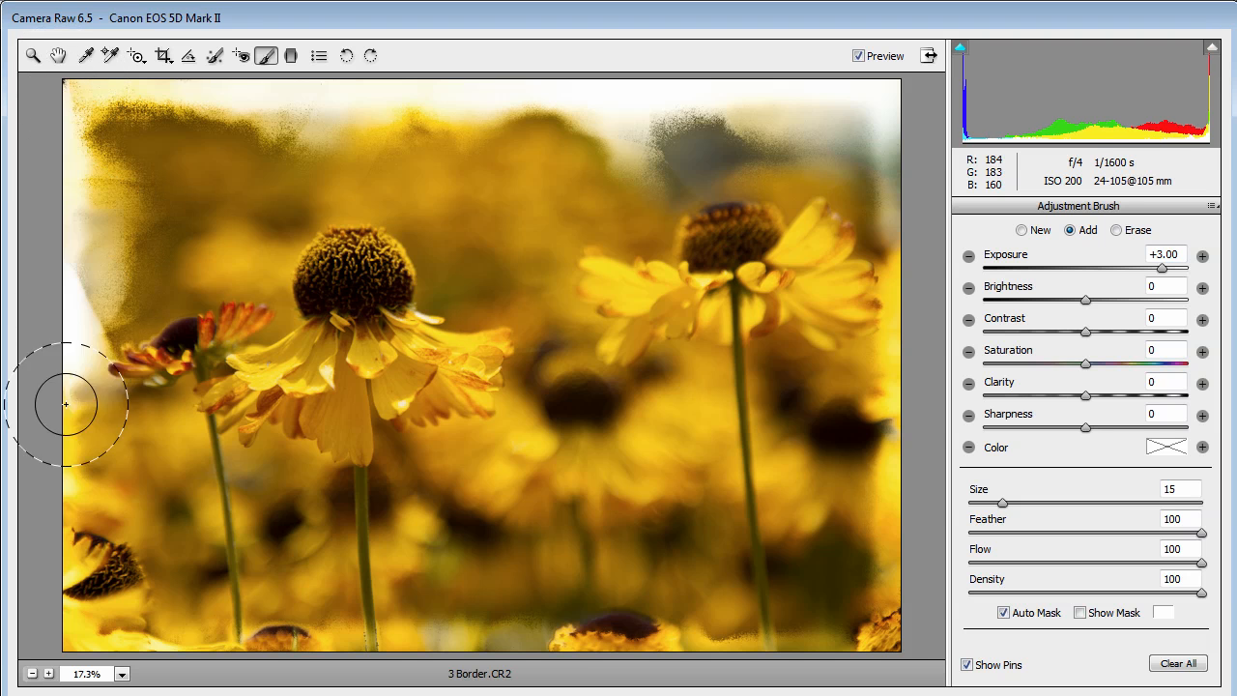
pyautogui.moveTo(66, 404); pyautogui.dragTo(843, 654)
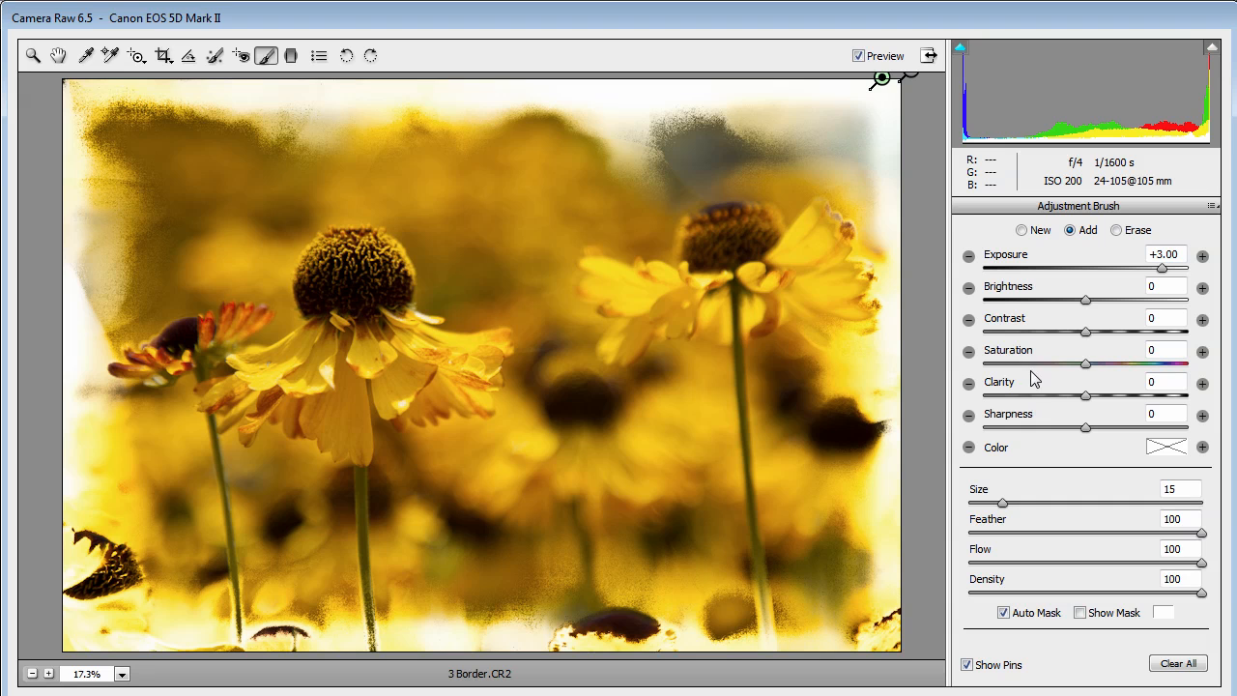
# Add a new size 5, +2.00 exposure adjustment along the right edge.
pyautogui.click(1021, 230)
pyautogui.write('5')
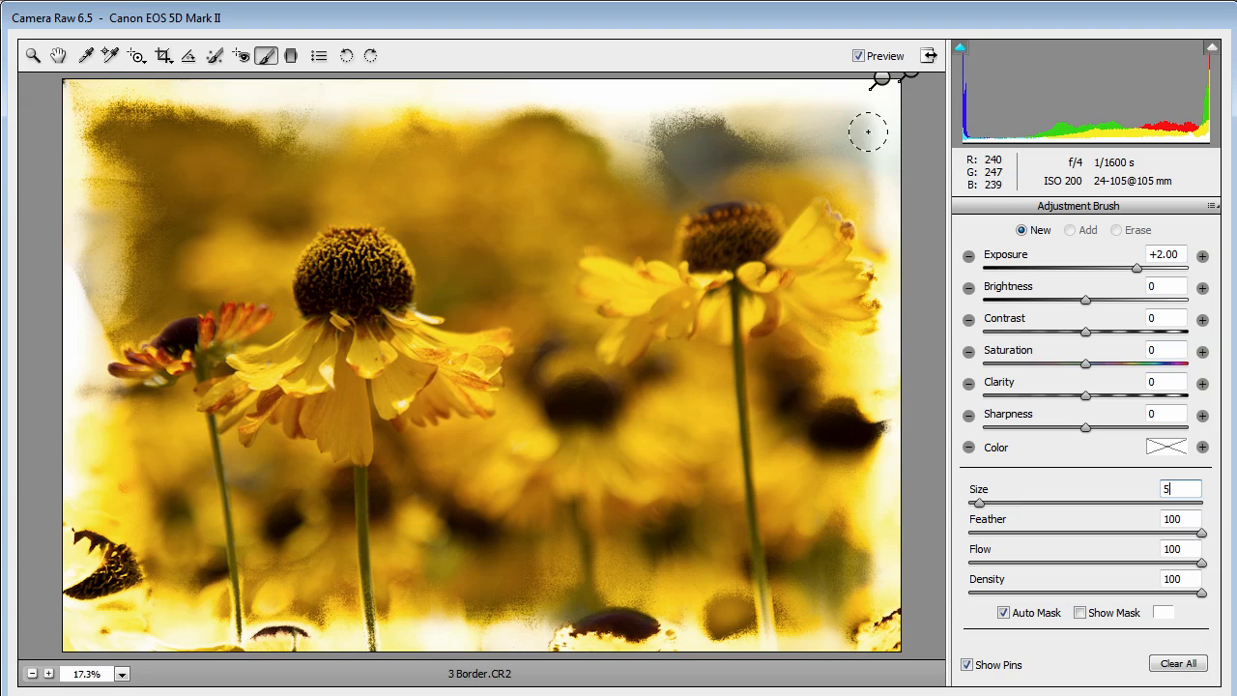
pyautogui.click(1070, 230)
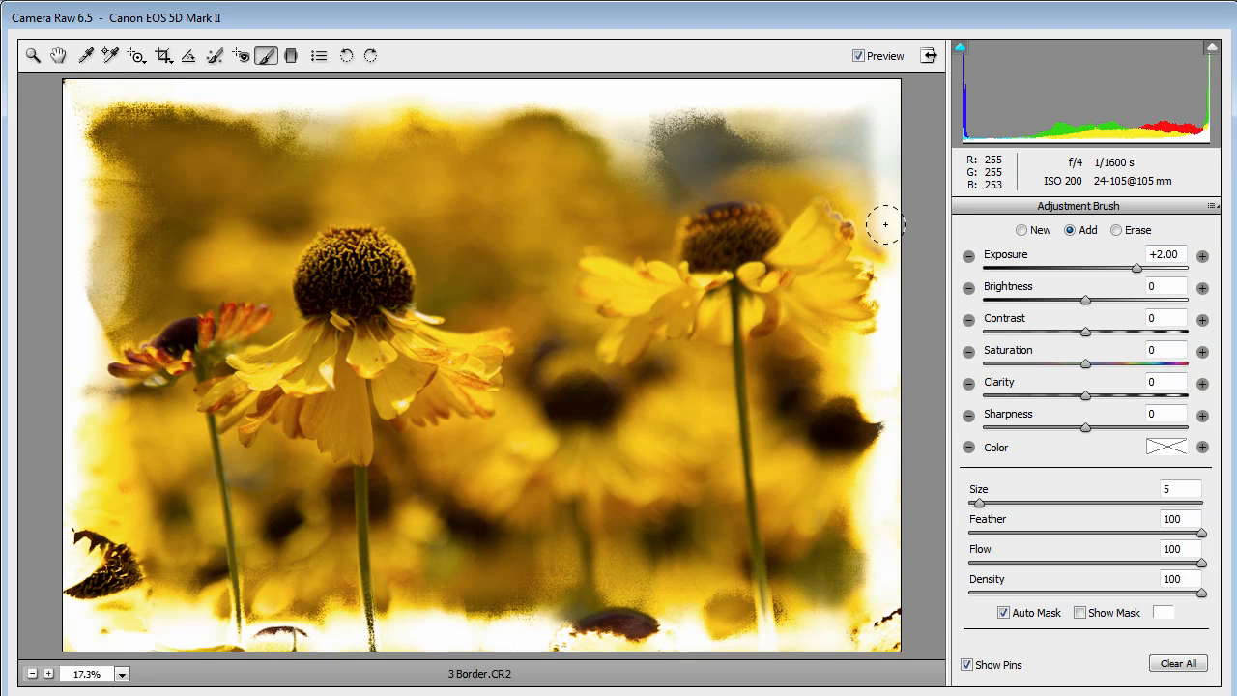
pyautogui.moveTo(1028, 364)
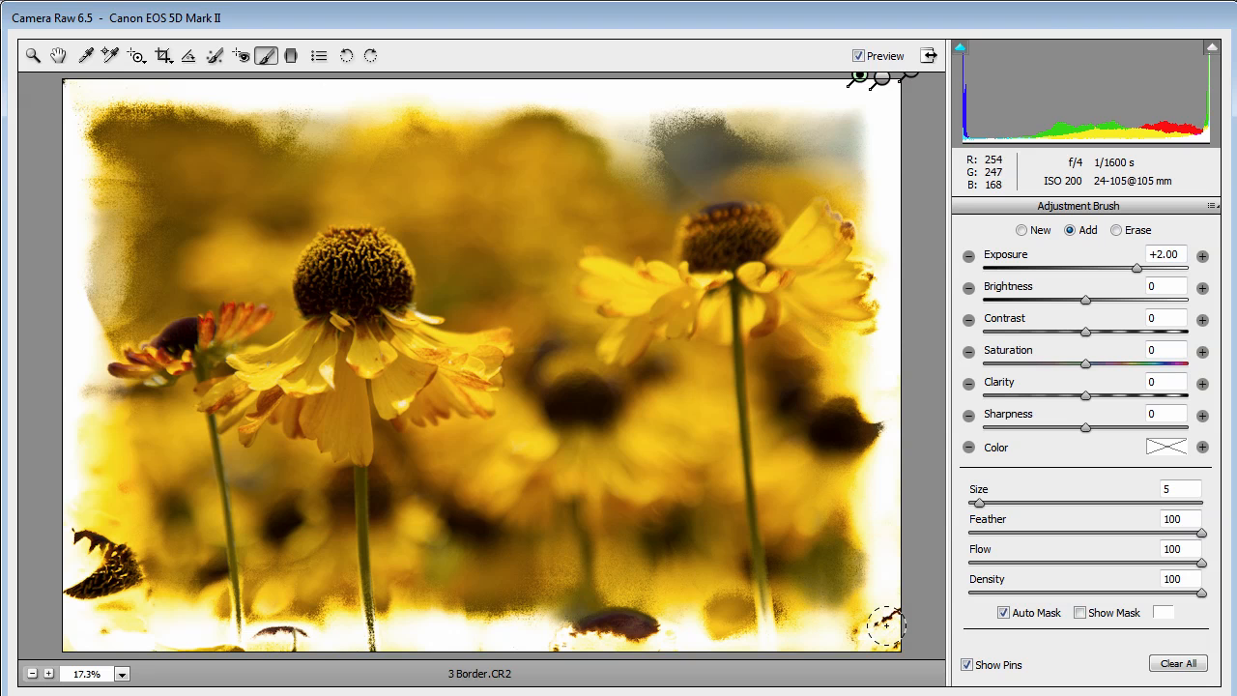
pyautogui.moveTo(897, 618)
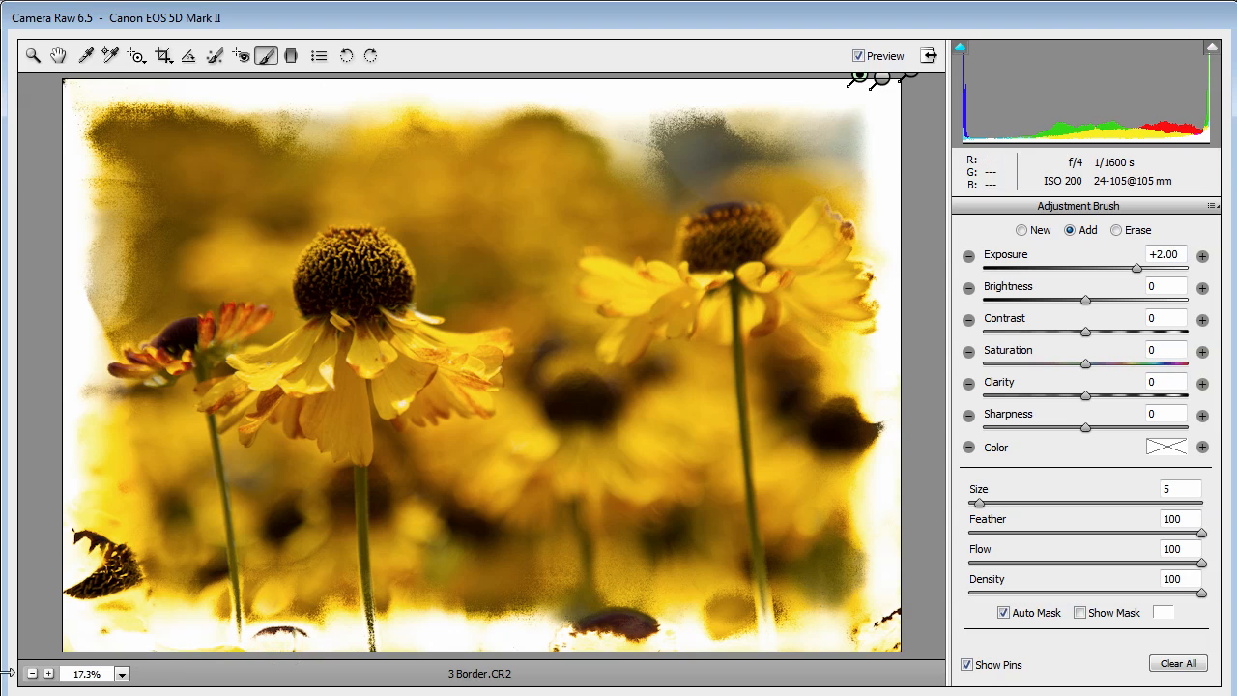
pyautogui.moveTo(792, 315)
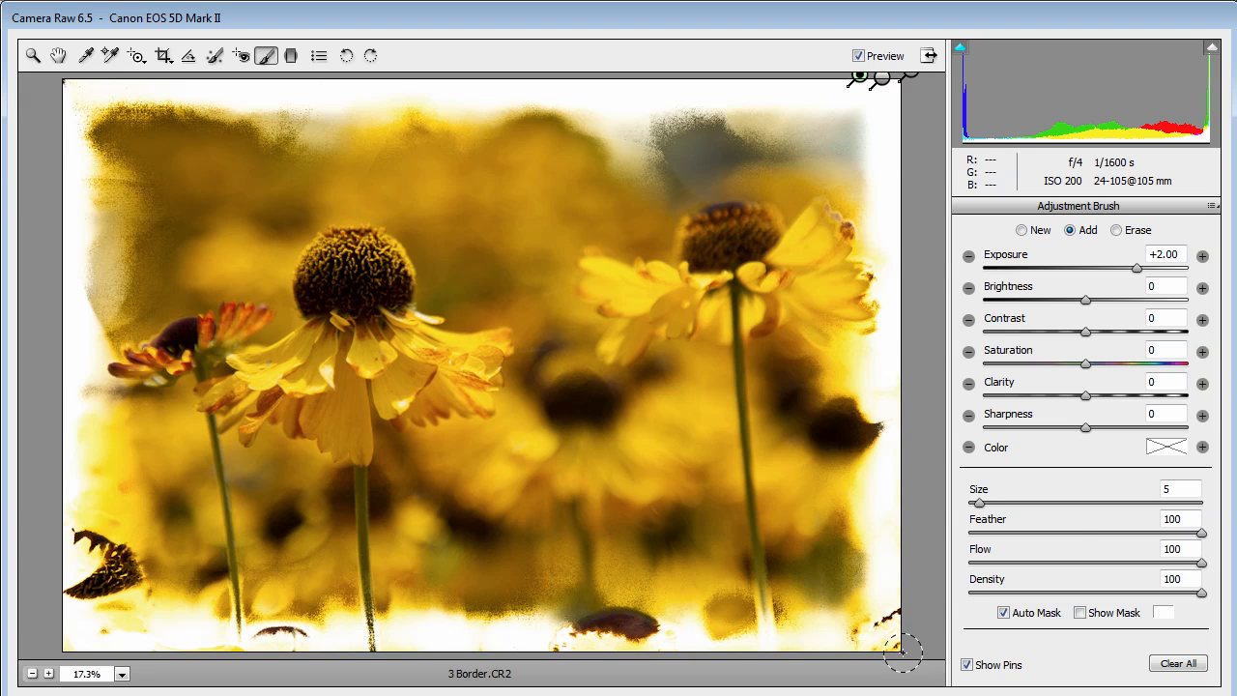
# Open the edited photo in Photoshop as document 3 Border-4.
pyautogui.click(1117, 230)
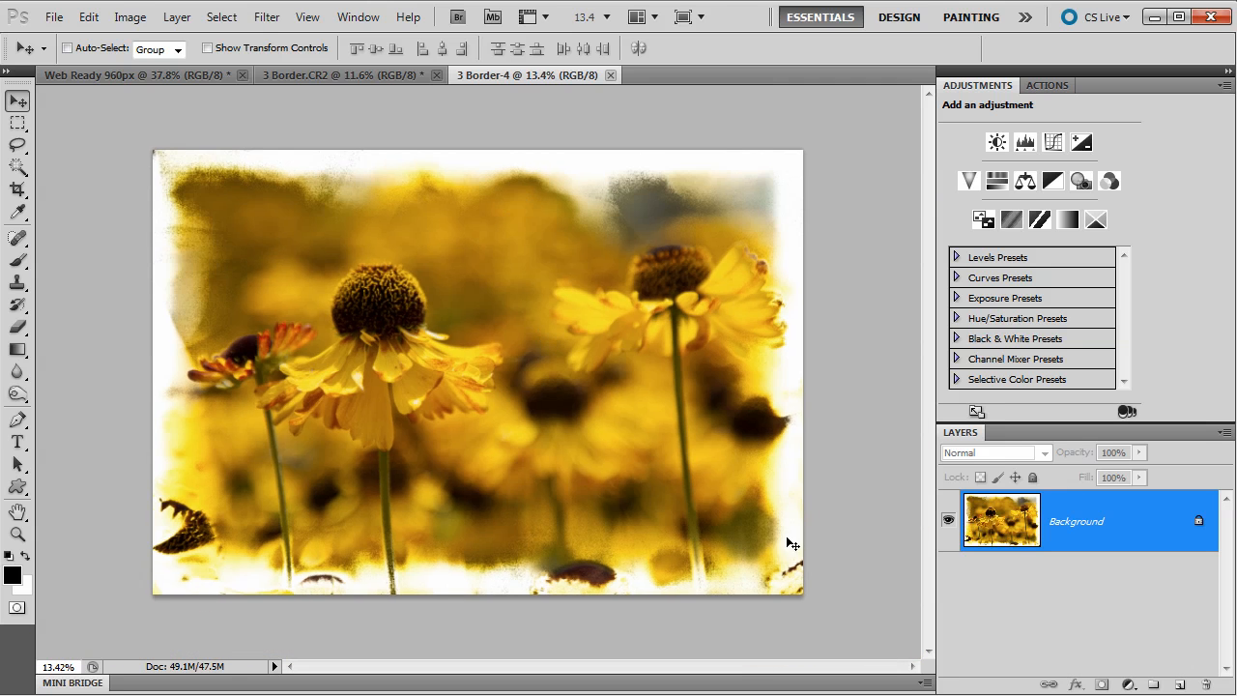
pyautogui.moveTo(781, 638)
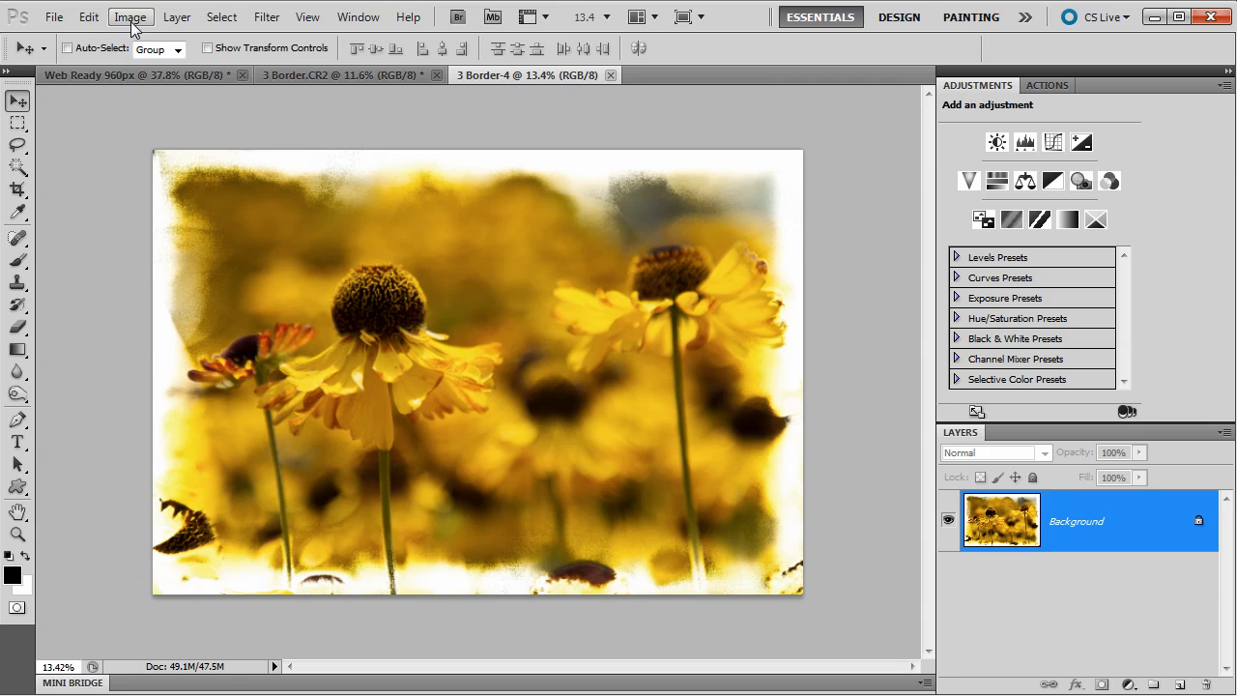
# Resize the canvas to 120 percent width and height with a white extension color.
pyautogui.click(131, 17)
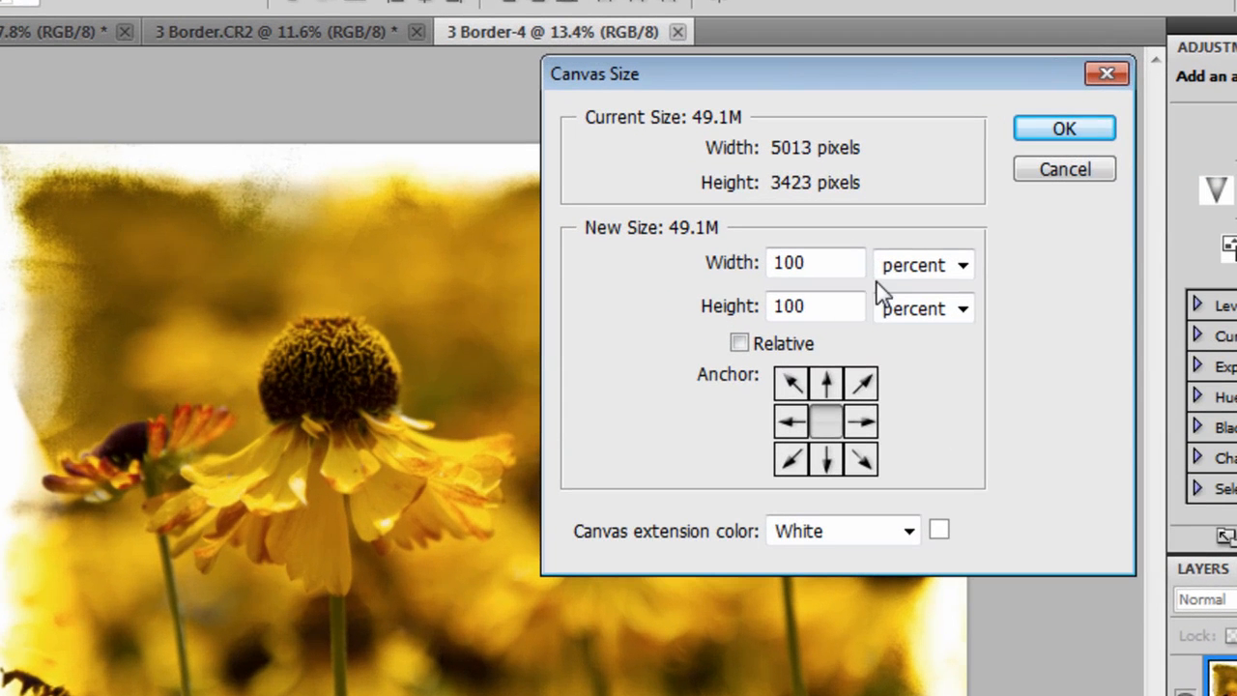
pyautogui.click(962, 264)
pyautogui.write('1')
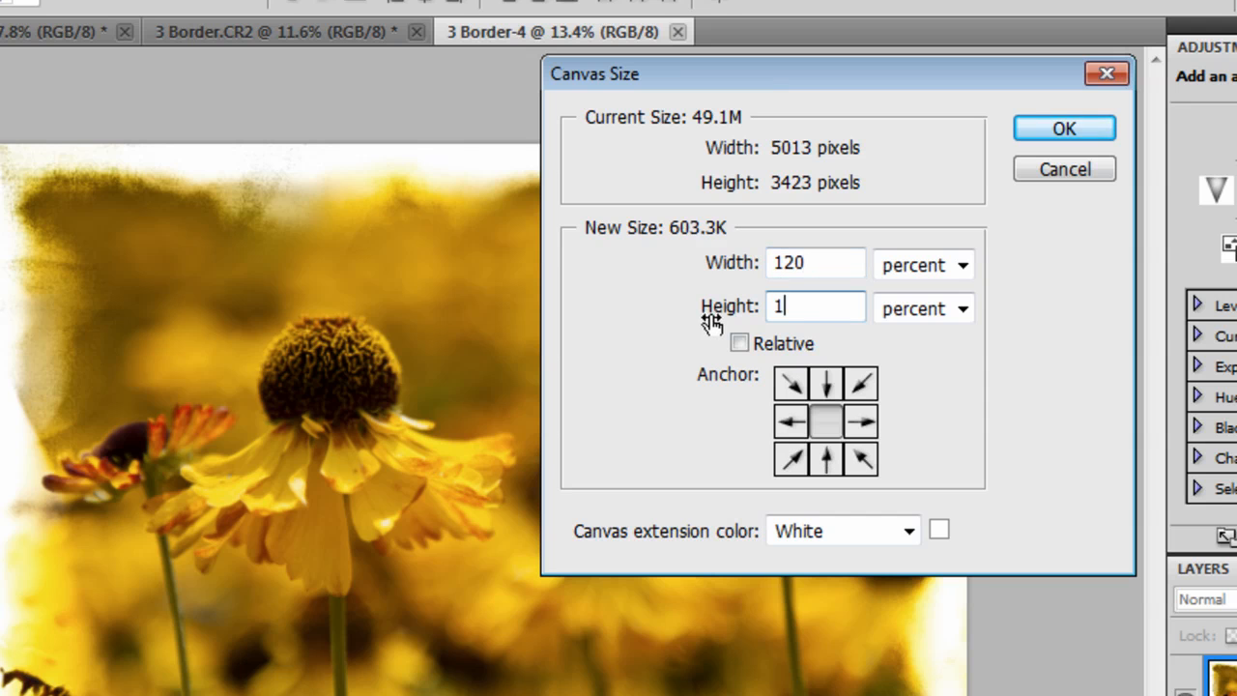
pyautogui.write('20')
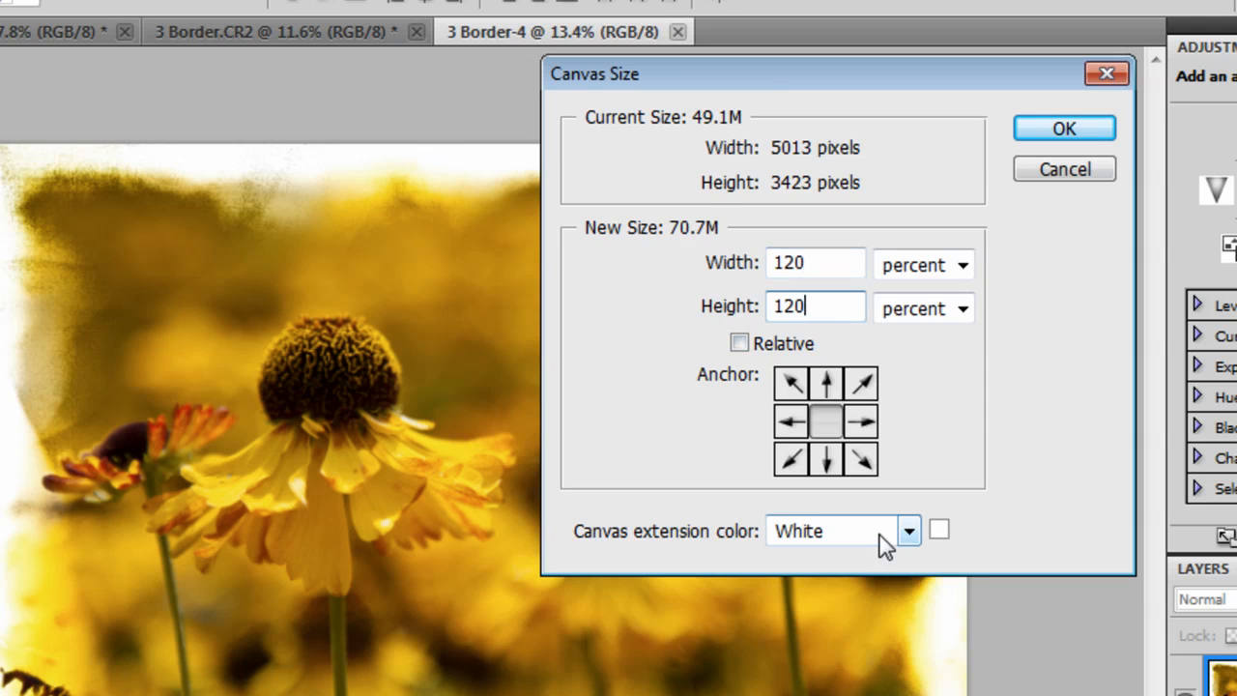
pyautogui.click(908, 530)
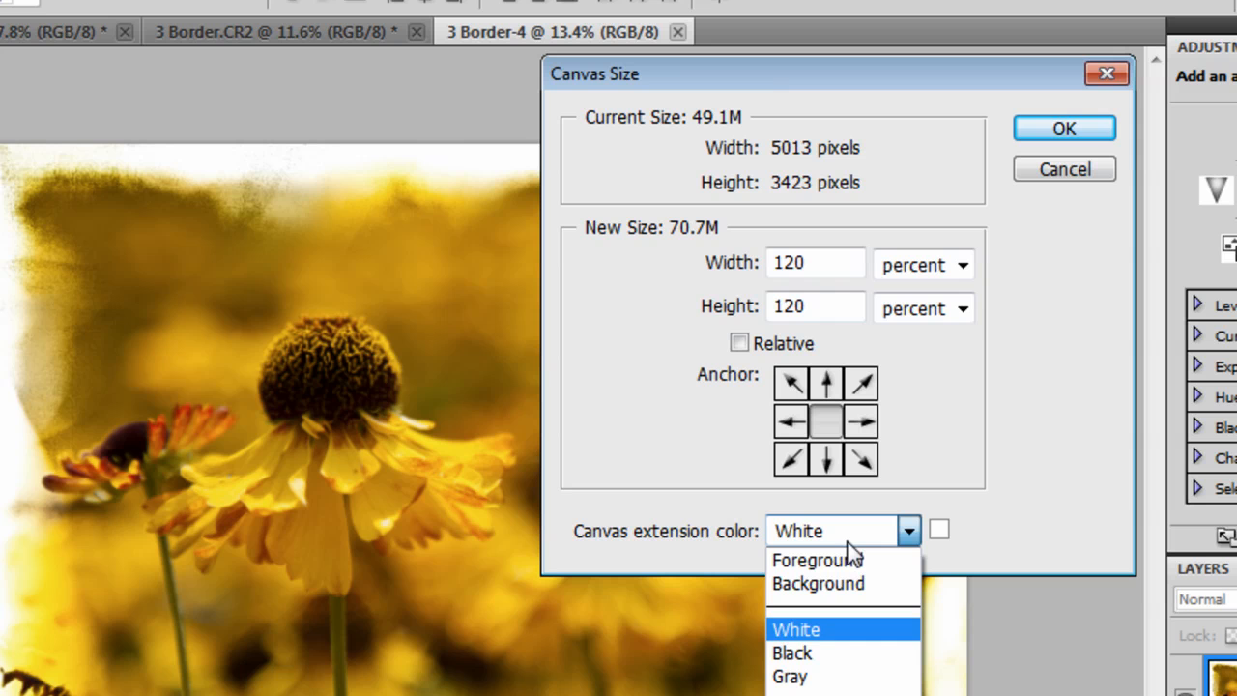
pyautogui.click(796, 629)
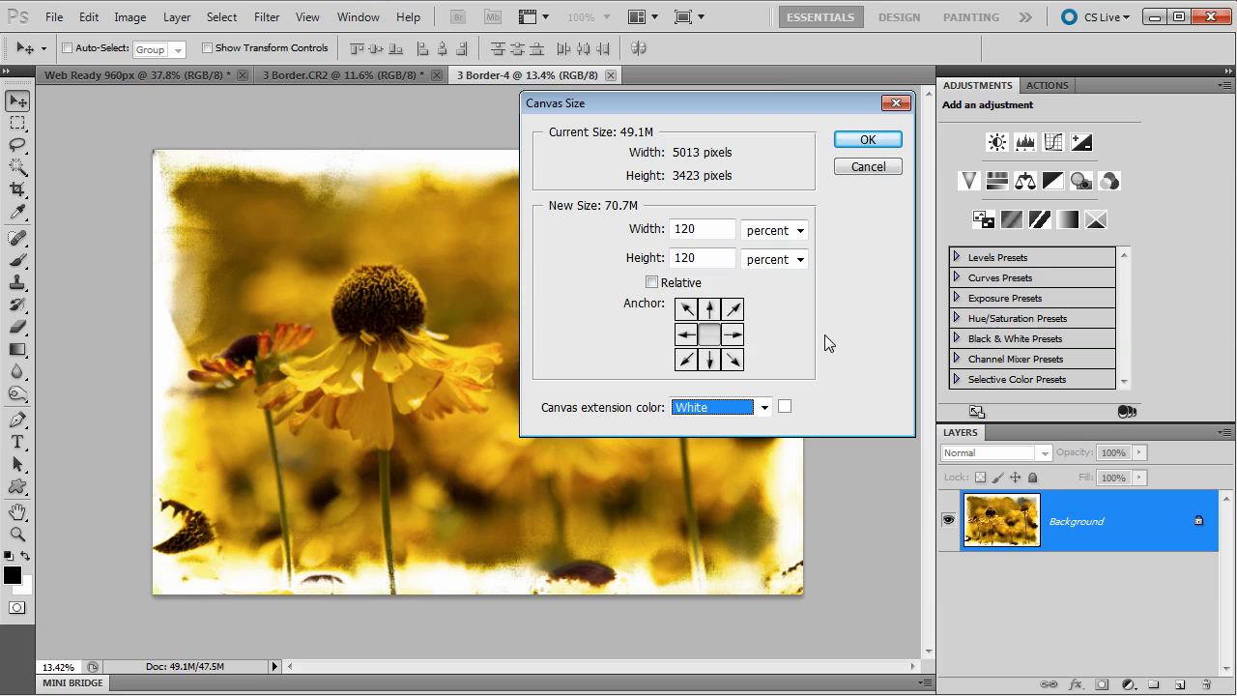
pyautogui.click(868, 138)
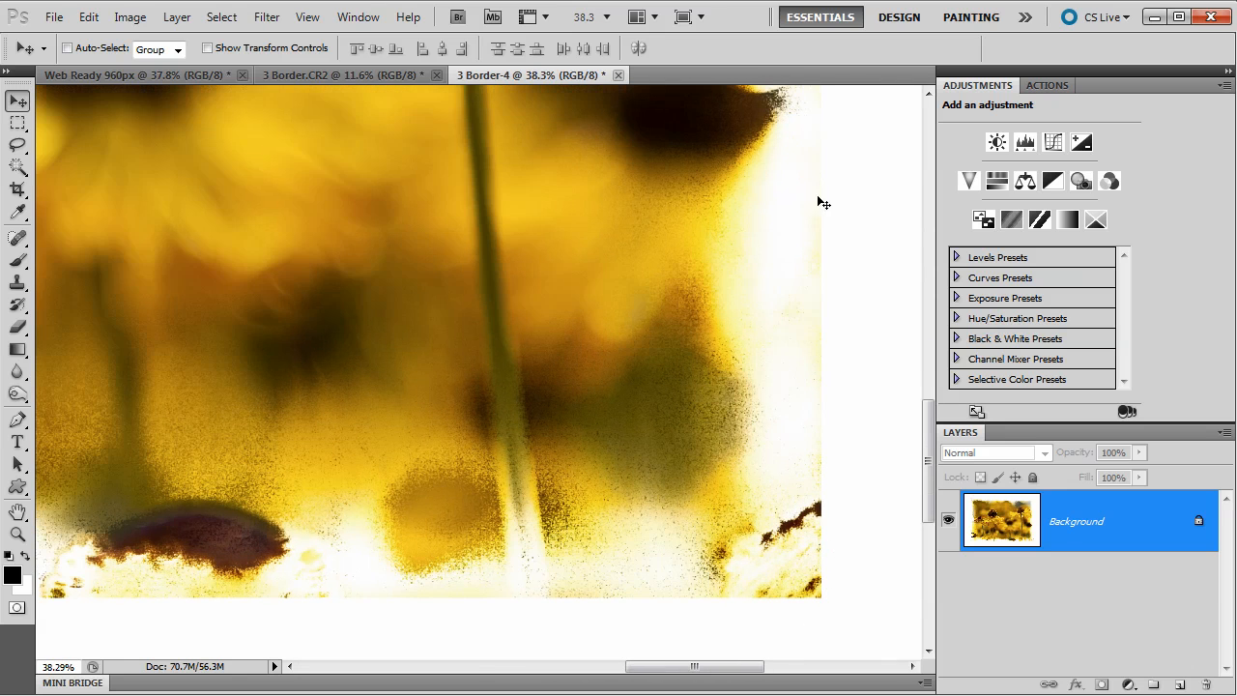
pyautogui.moveTo(335, 604)
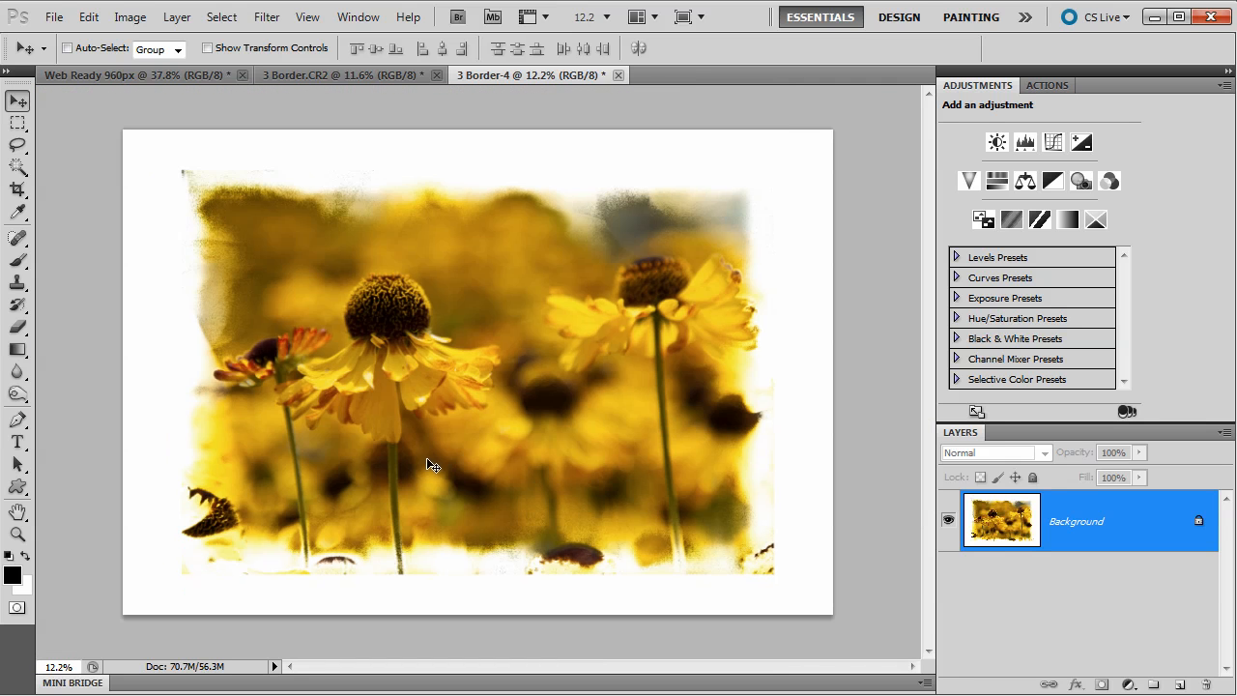
pyautogui.moveTo(641, 554)
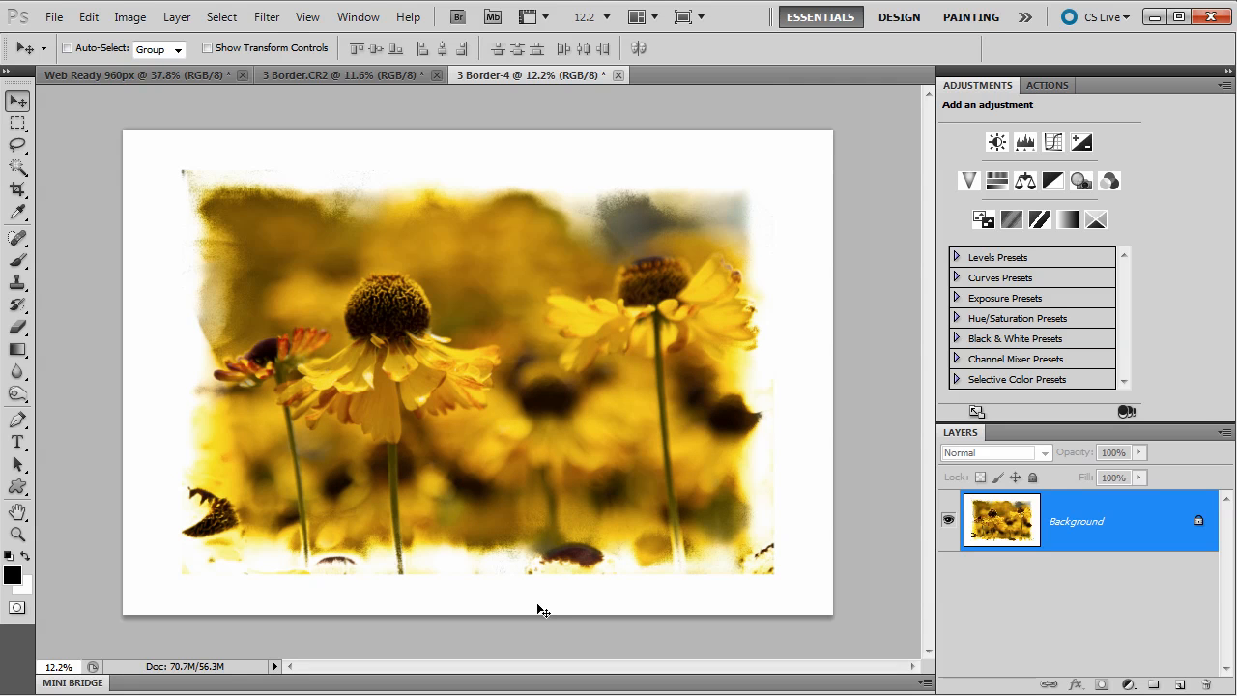
pyautogui.moveTo(547, 609)
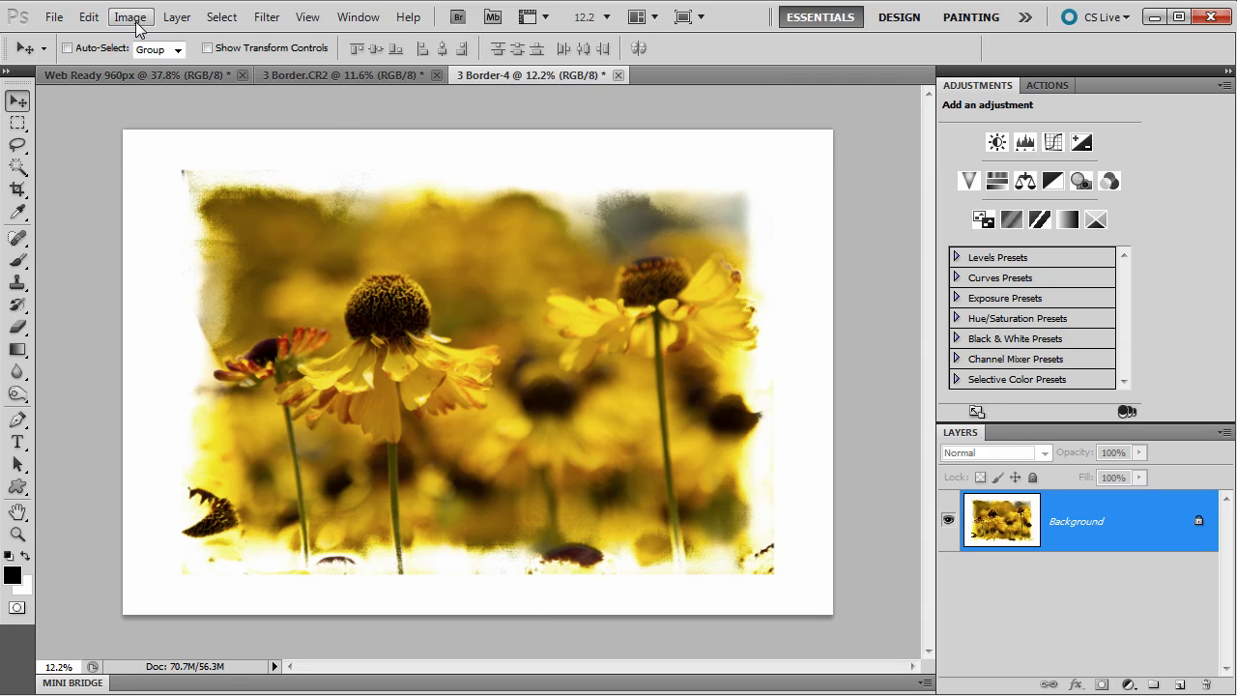
# Set canvas height to 110 percent with a top-center anchor, adding space below.
pyautogui.click(129, 16)
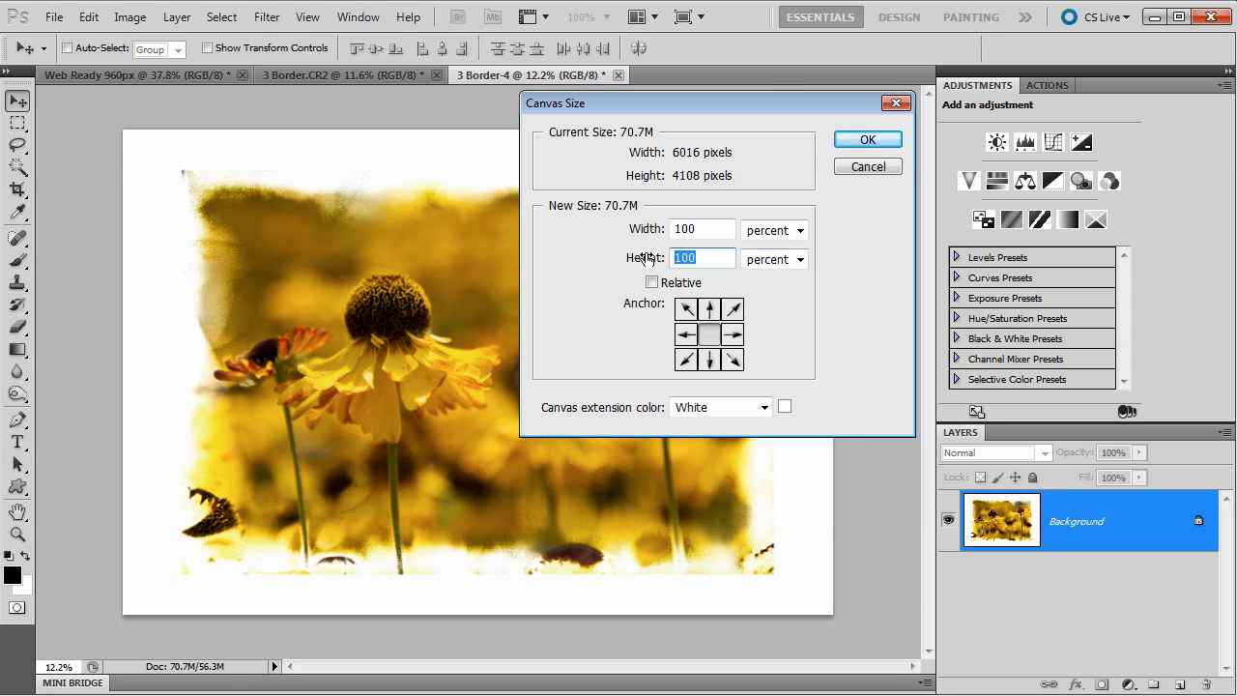
pyautogui.write('110')
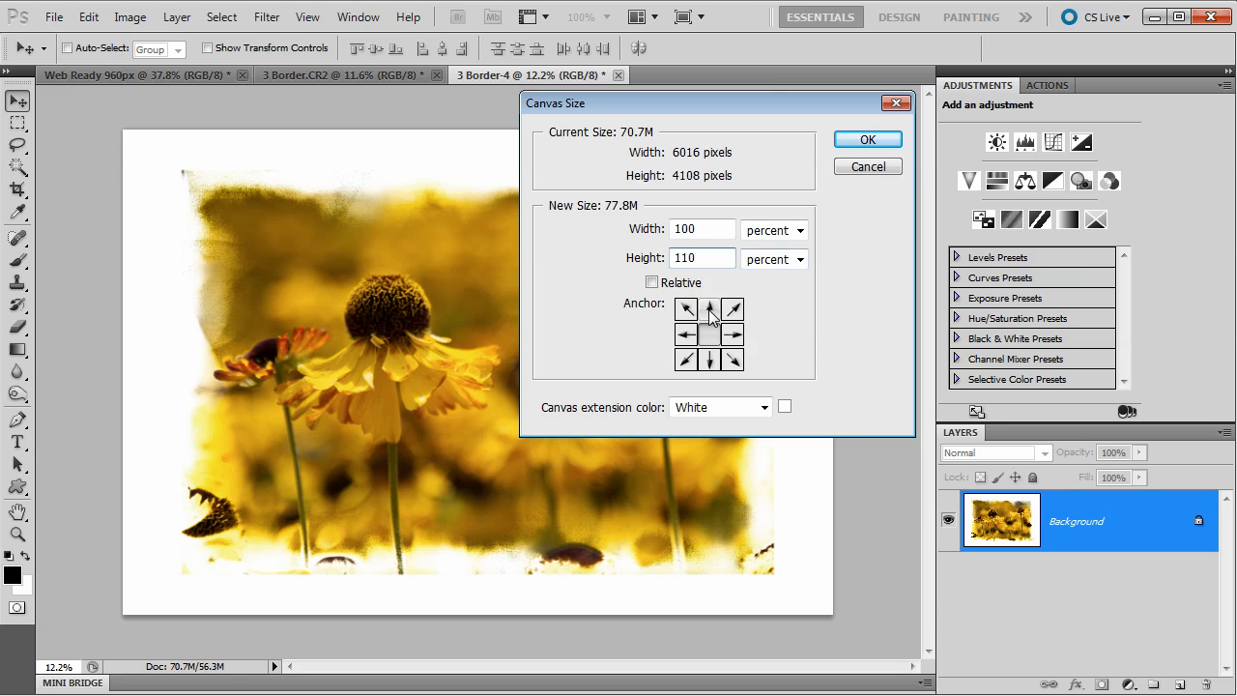
pyautogui.click(708, 309)
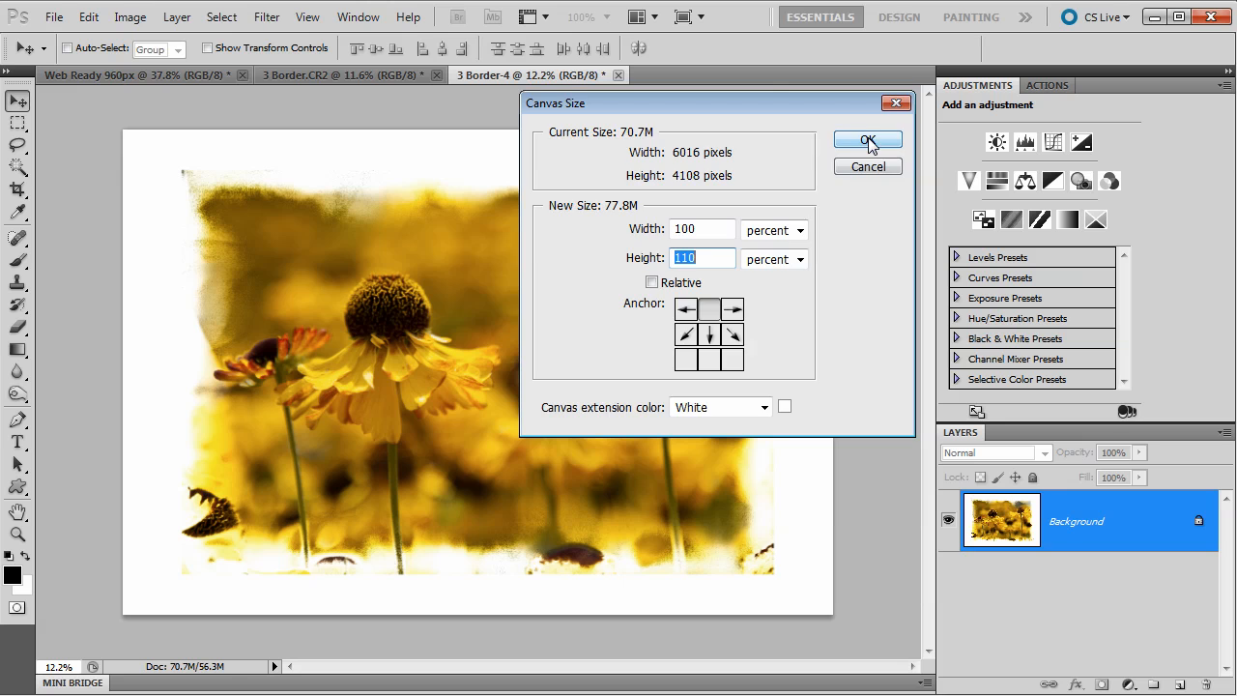
pyautogui.click(866, 139)
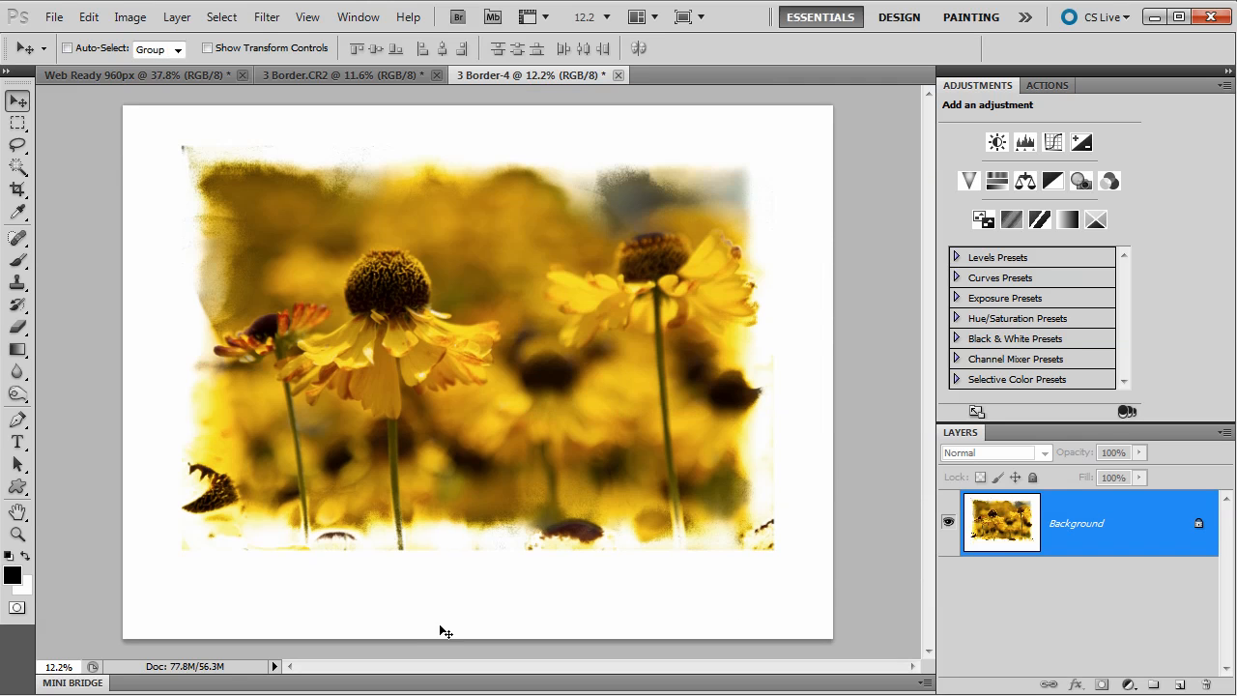
pyautogui.moveTo(567, 599)
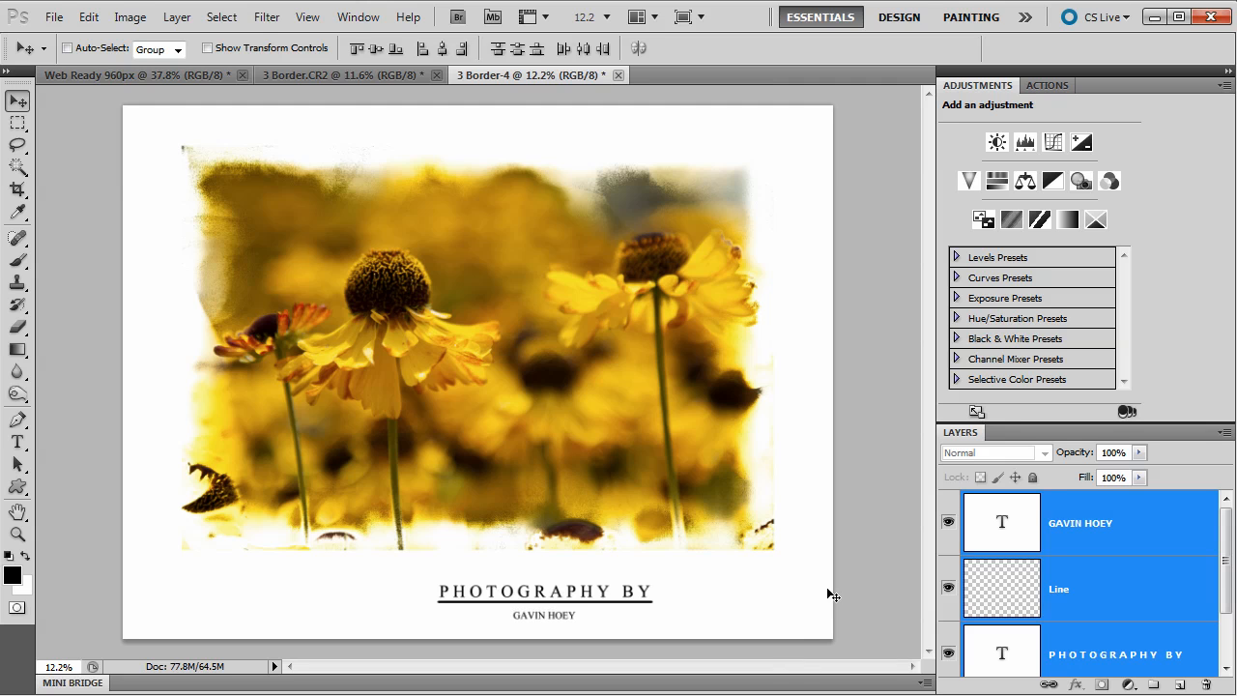
# Select the whole canvas as the alignment reference for the caption layers.
pyautogui.click(222, 17)
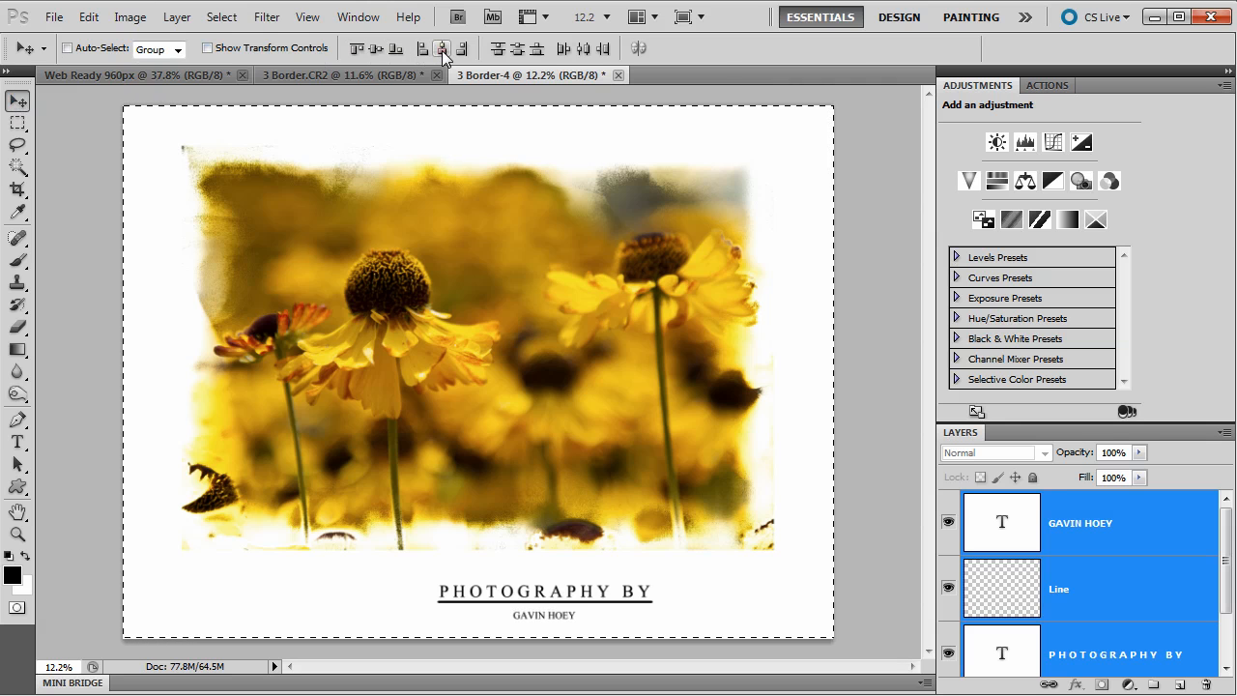
pyautogui.moveTo(453, 51)
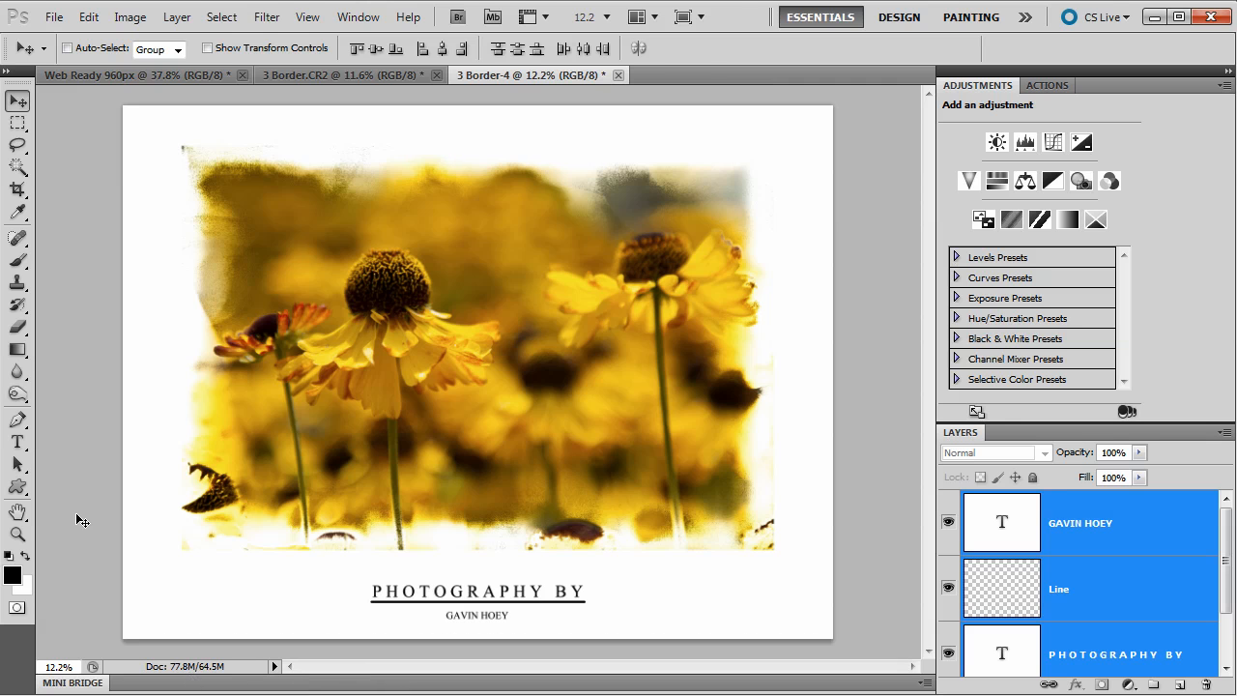
pyautogui.moveTo(115, 511)
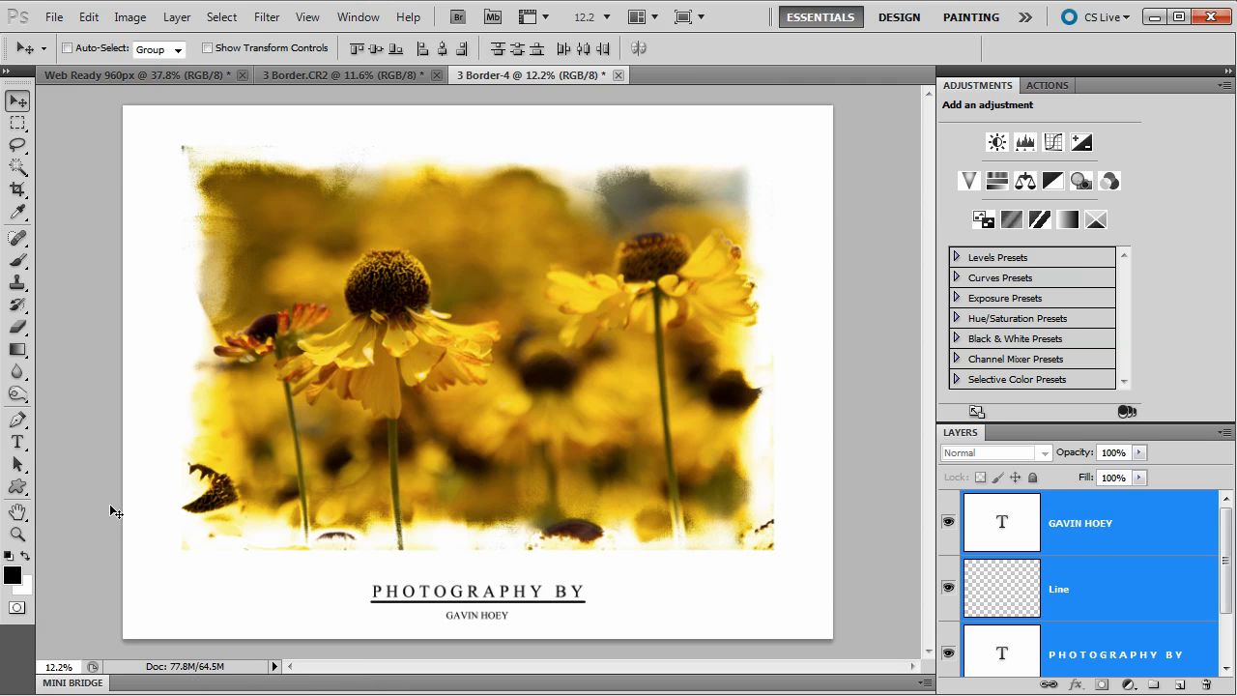